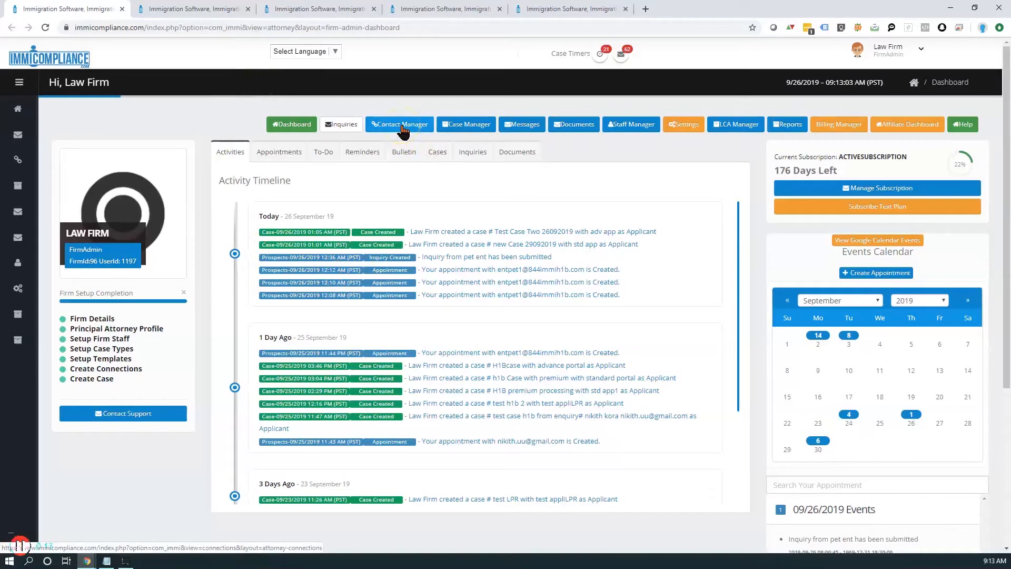
{"action": "mouse_move", "coordinate": [431, 116]}
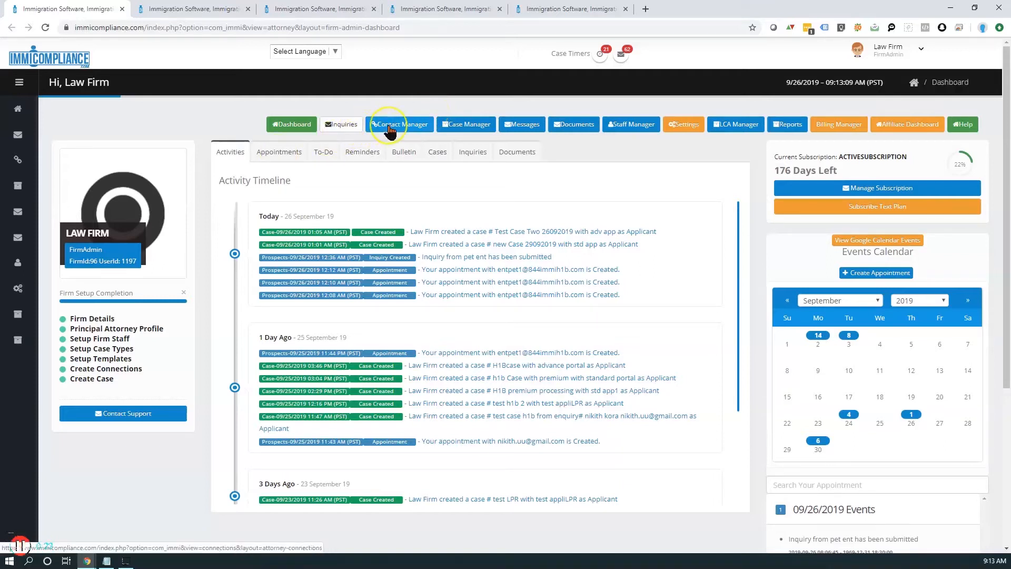
{"action": "mouse_move", "coordinate": [365, 200]}
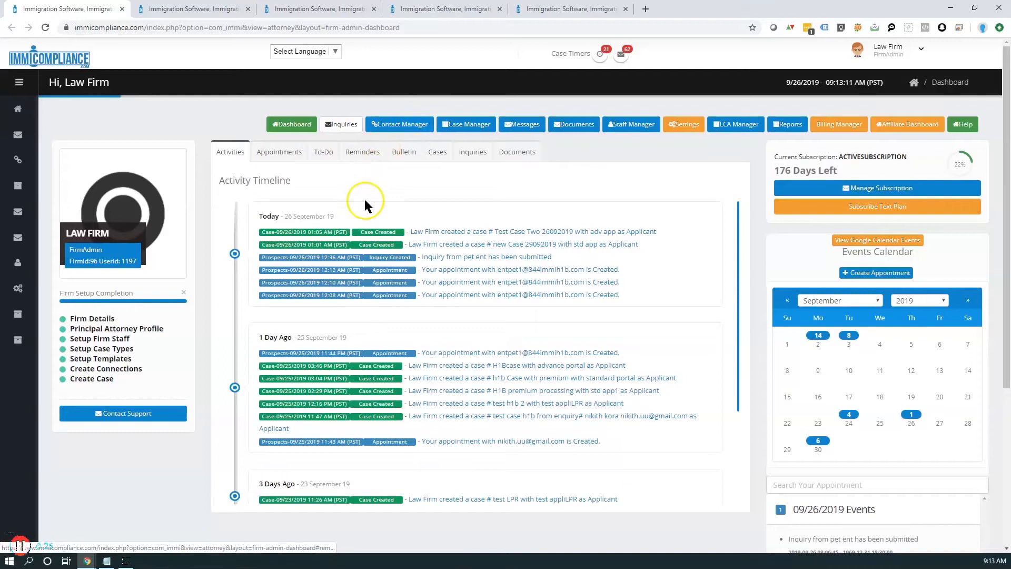
{"action": "mouse_move", "coordinate": [403, 152]}
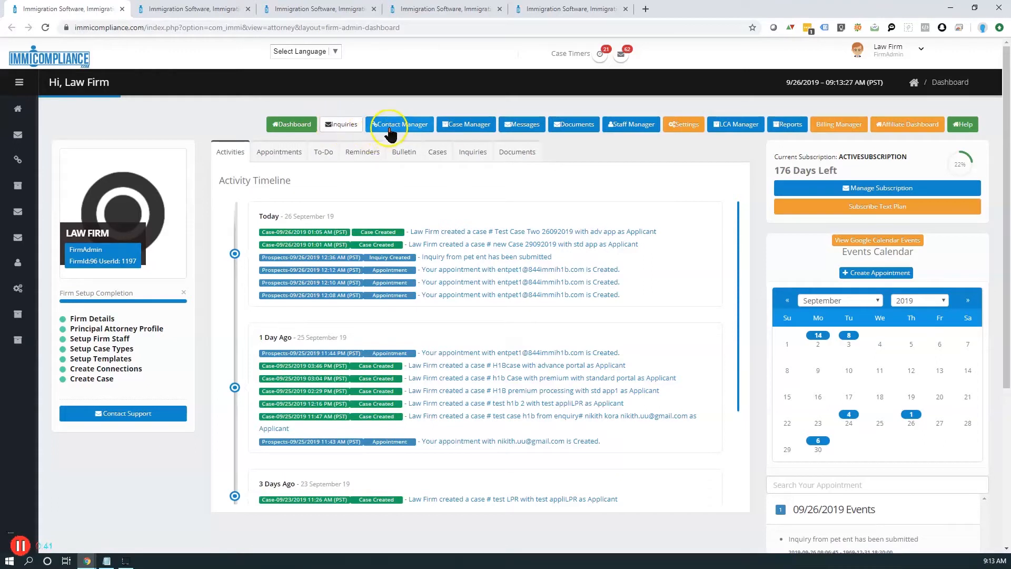
Step: Go to Contact Manager and start a new contact via + Add Contact
{"action": "left_click", "coordinate": [399, 124]}
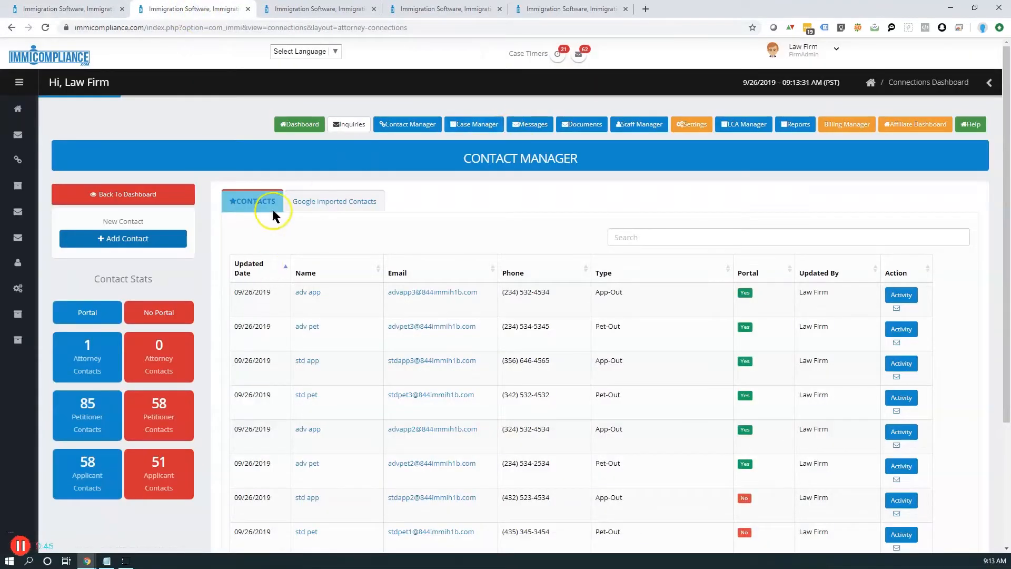
{"action": "mouse_move", "coordinate": [901, 397]}
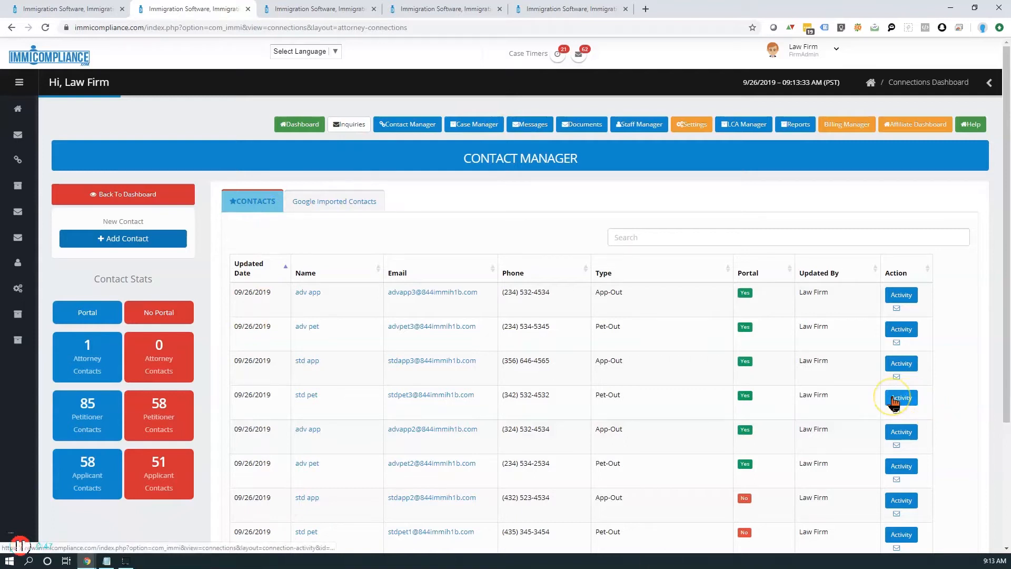
{"action": "mouse_move", "coordinate": [344, 458]}
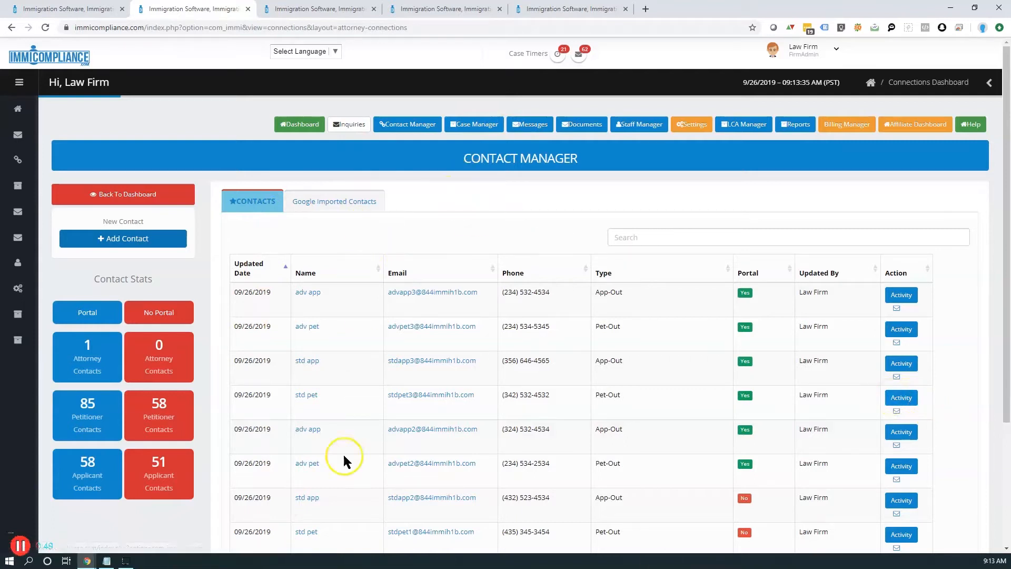
{"action": "mouse_move", "coordinate": [254, 204]}
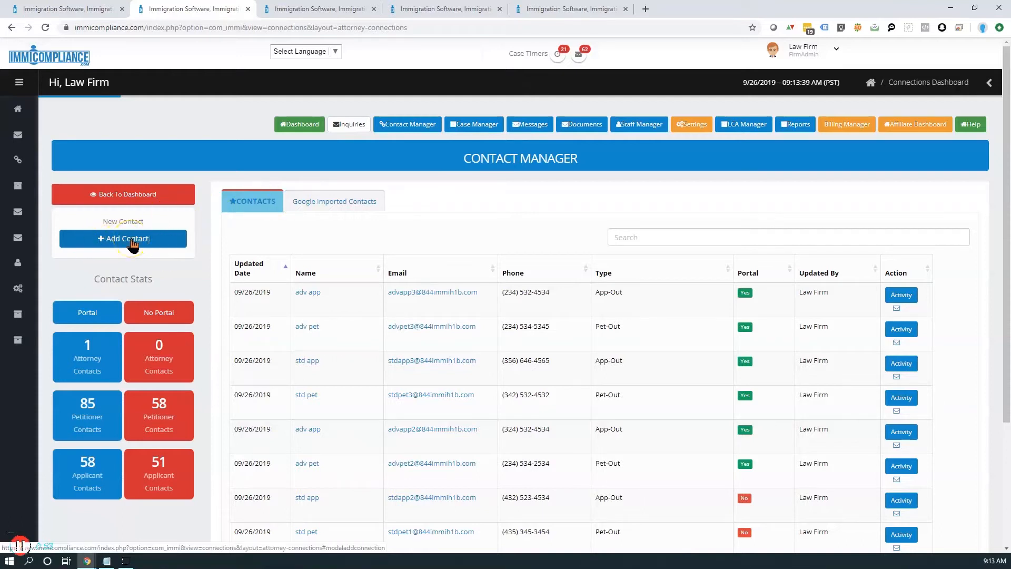
{"action": "mouse_move", "coordinate": [73, 313]}
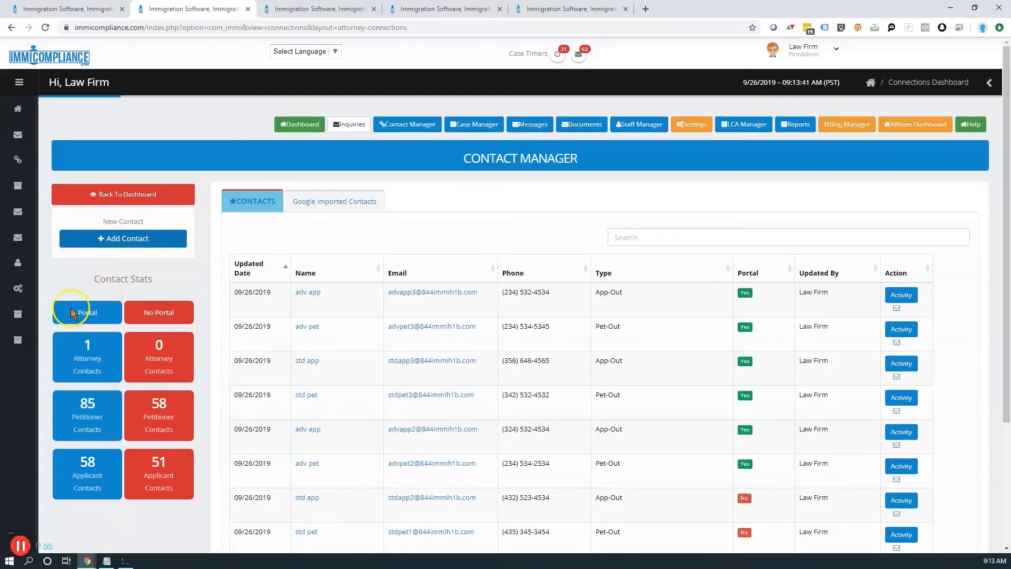
{"action": "mouse_move", "coordinate": [122, 525]}
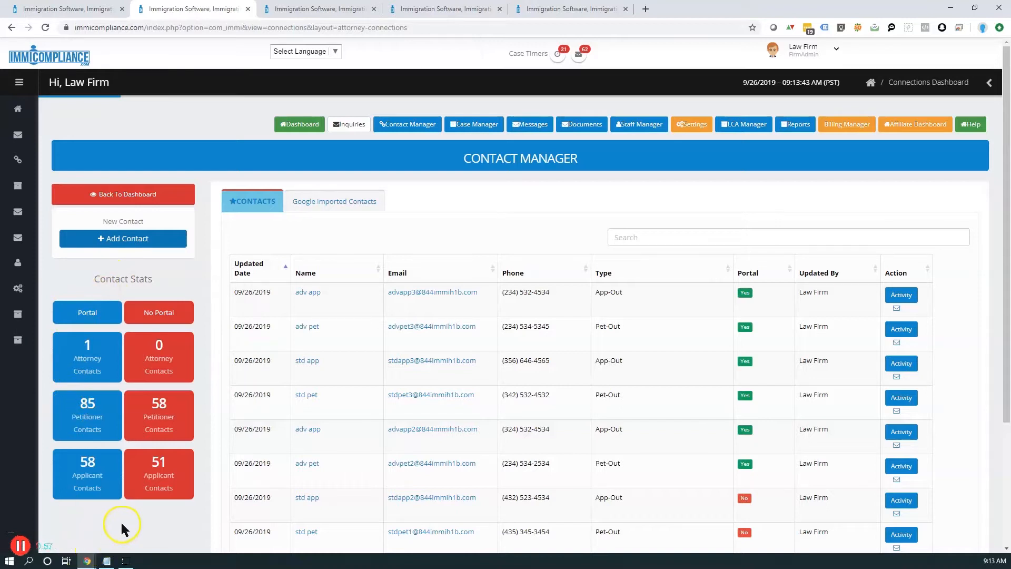
{"action": "mouse_move", "coordinate": [103, 303]}
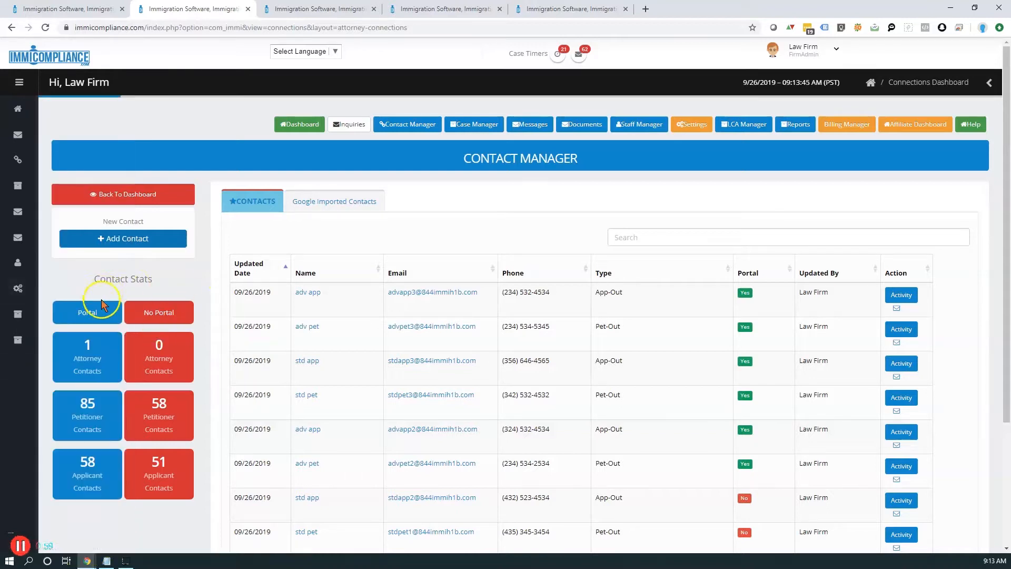
{"action": "mouse_move", "coordinate": [316, 268]}
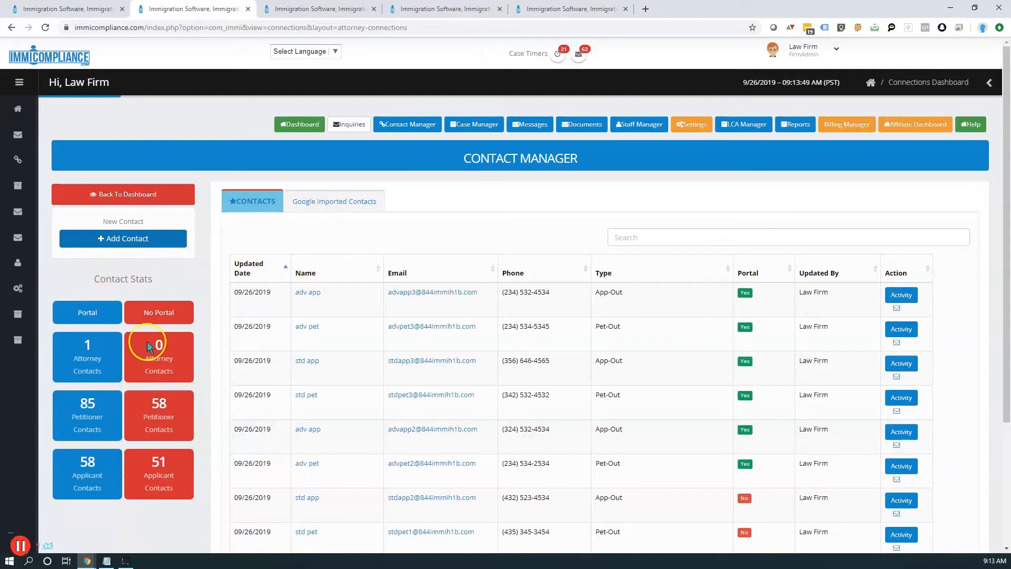
{"action": "mouse_move", "coordinate": [179, 322]}
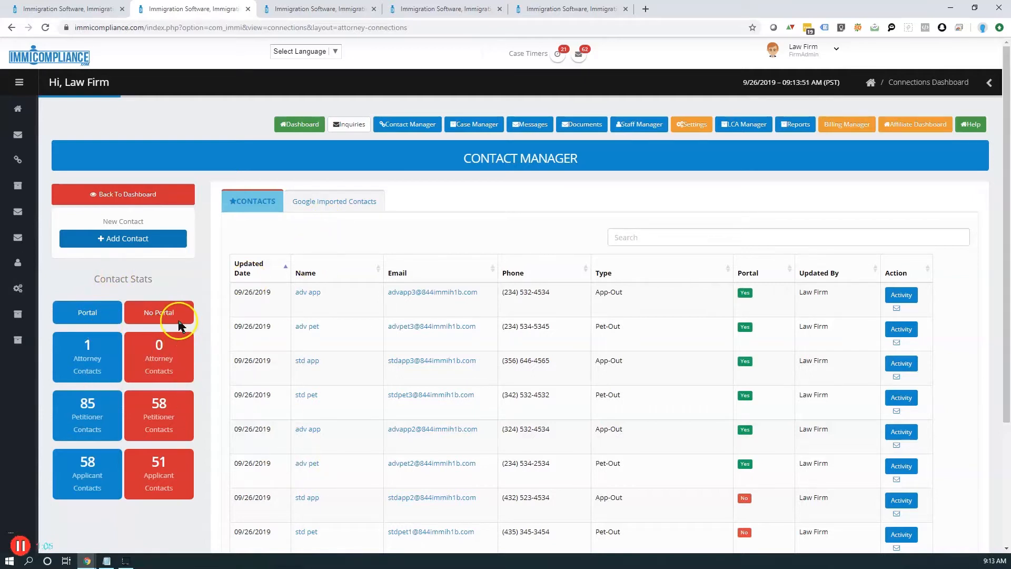
{"action": "mouse_move", "coordinate": [87, 353]}
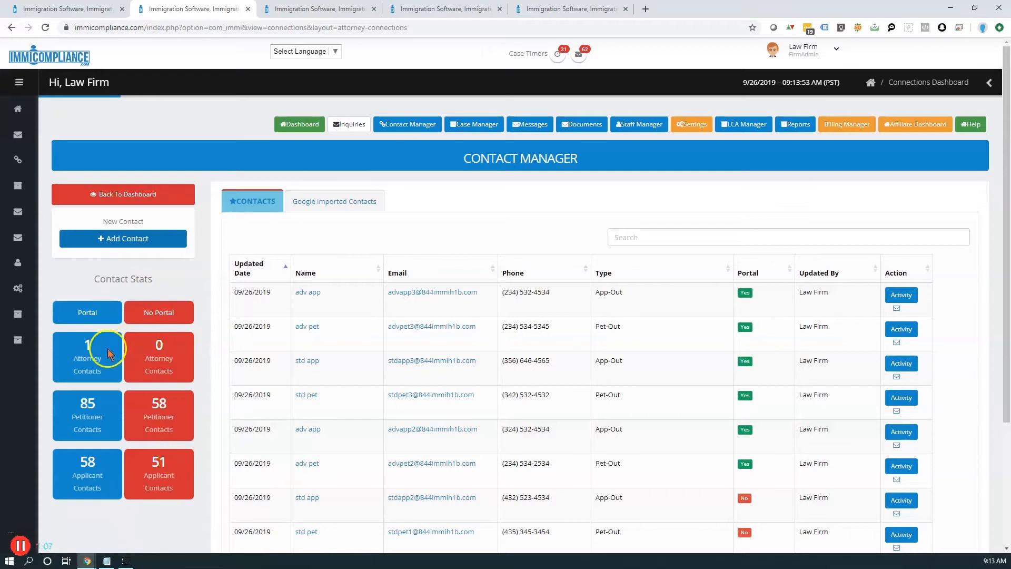
{"action": "mouse_move", "coordinate": [116, 426]}
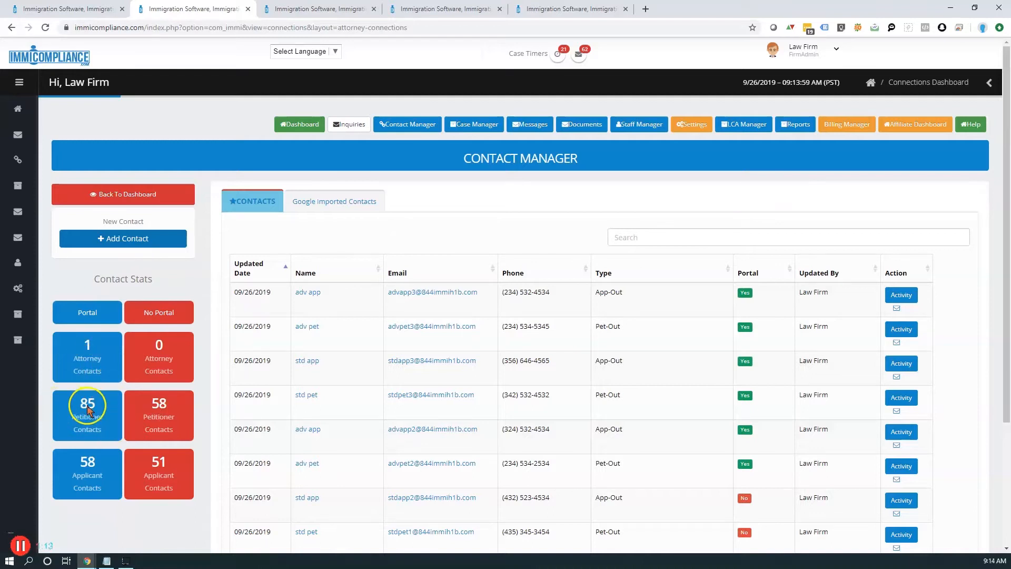
{"action": "mouse_move", "coordinate": [187, 410]}
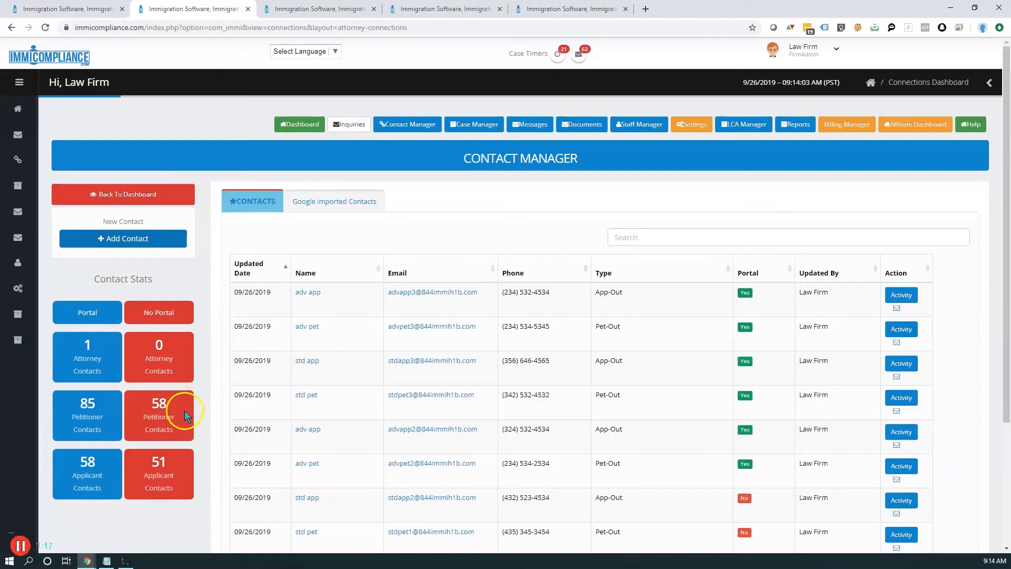
{"action": "mouse_move", "coordinate": [155, 487]}
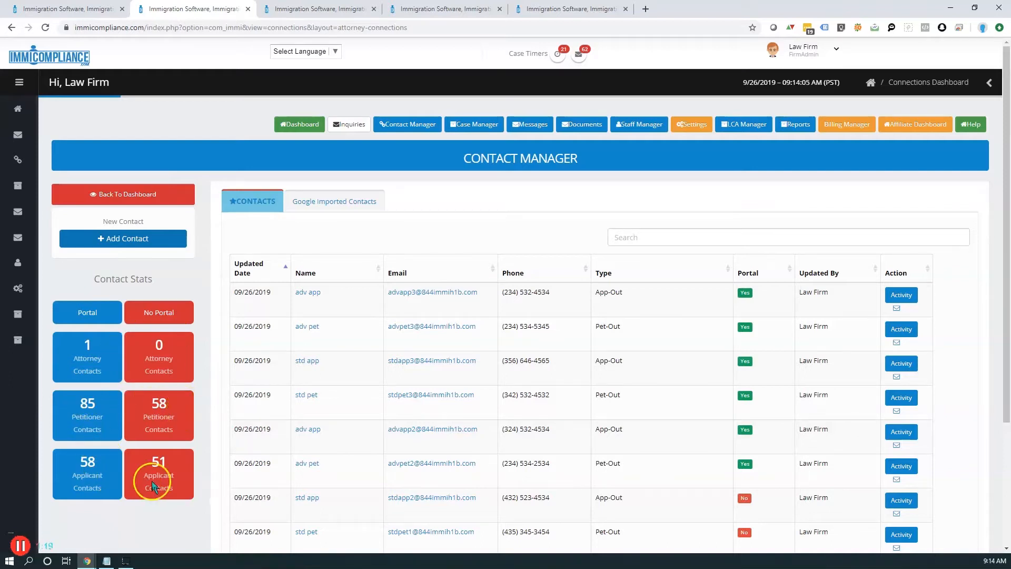
{"action": "mouse_move", "coordinate": [69, 429]}
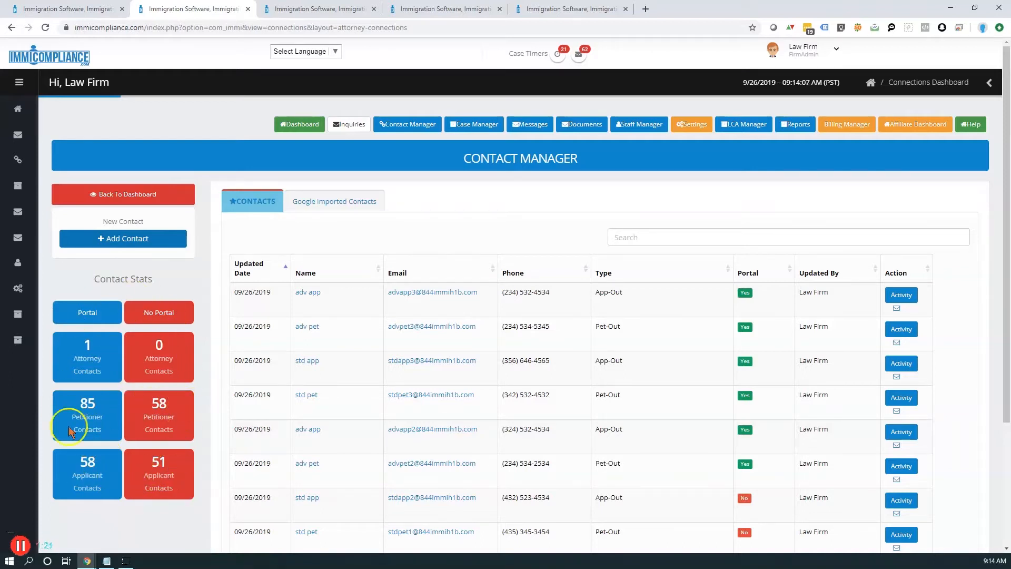
{"action": "mouse_move", "coordinate": [99, 253]}
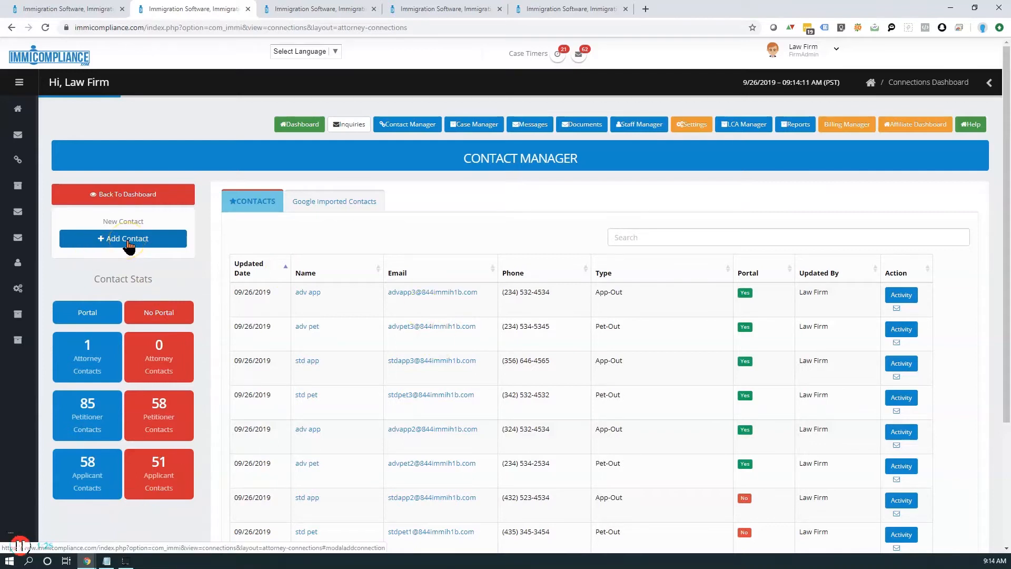
{"action": "left_click", "coordinate": [123, 239]}
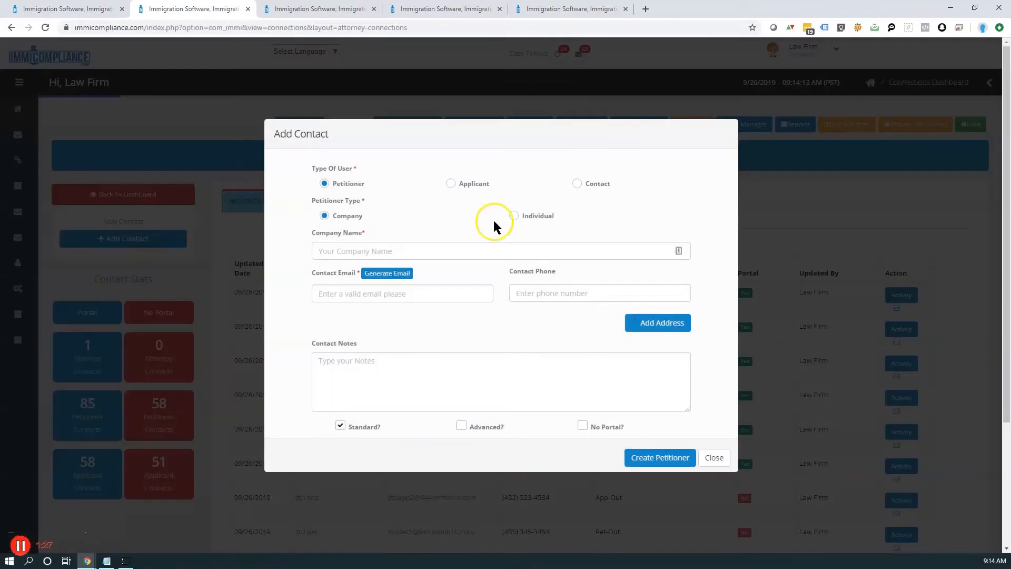
{"action": "mouse_move", "coordinate": [123, 247]}
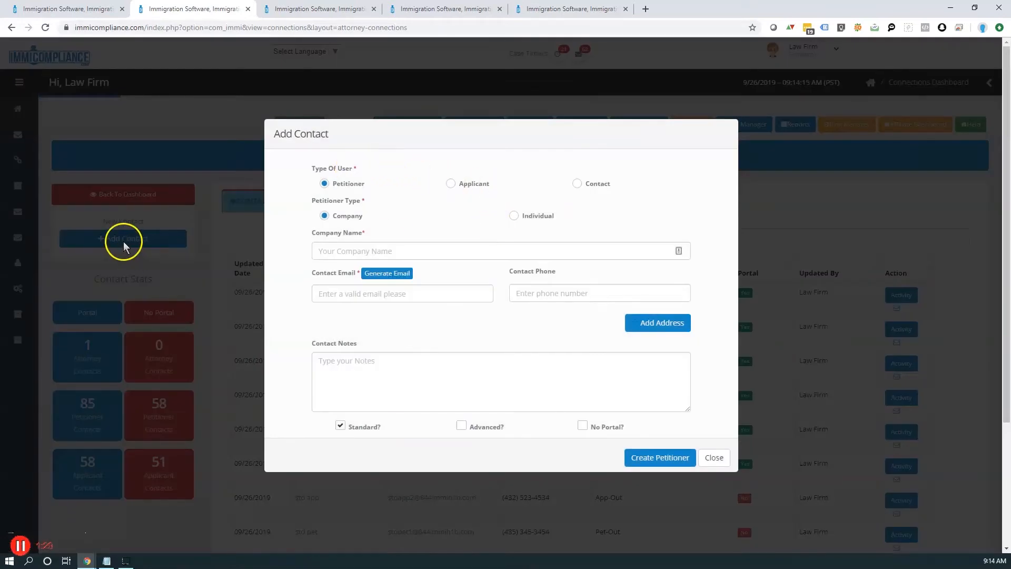
{"action": "mouse_move", "coordinate": [503, 185]}
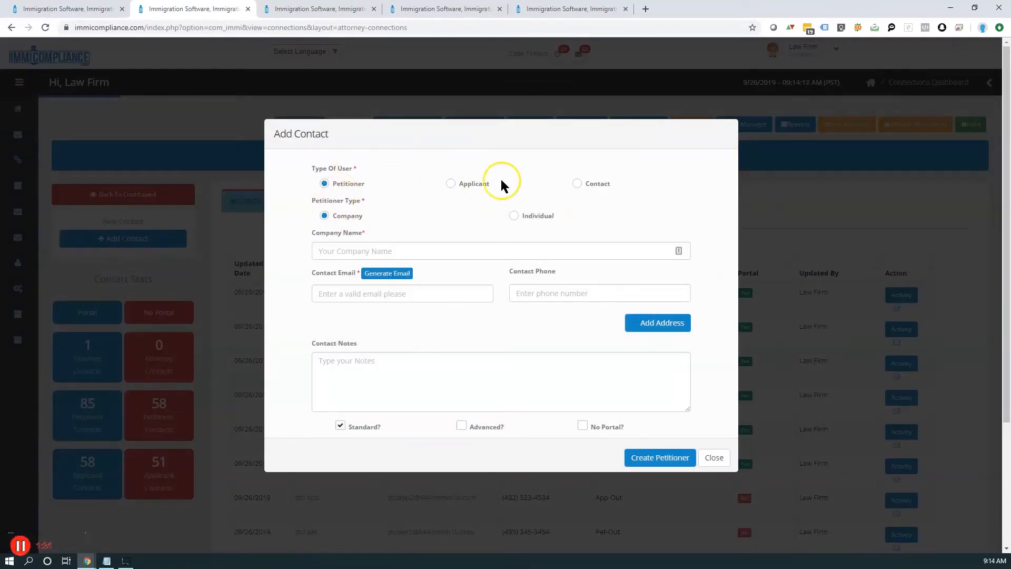
{"action": "mouse_move", "coordinate": [403, 294]}
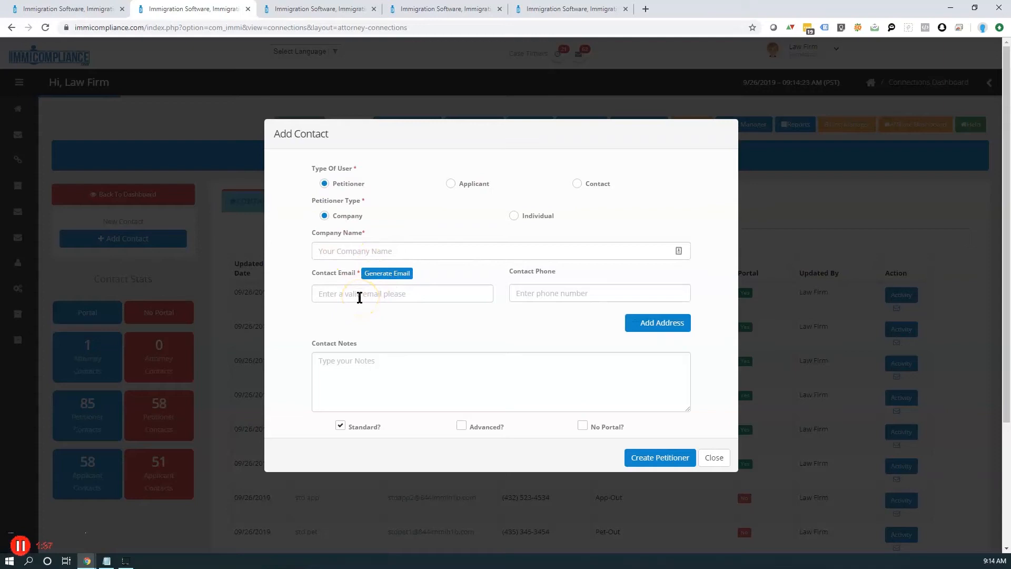
{"action": "mouse_move", "coordinate": [402, 404]}
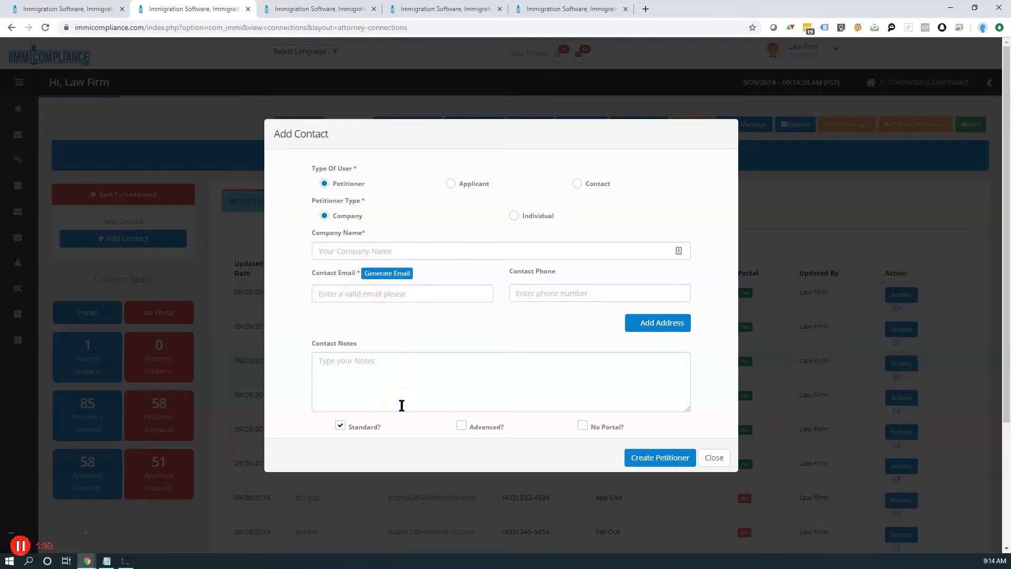
{"action": "mouse_move", "coordinate": [386, 273]}
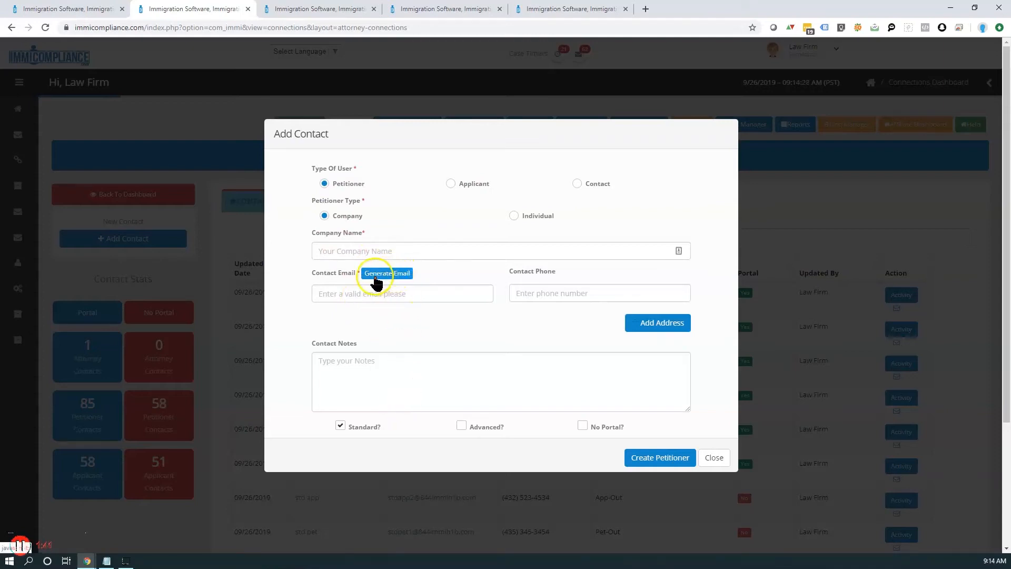
{"action": "mouse_move", "coordinate": [417, 191]}
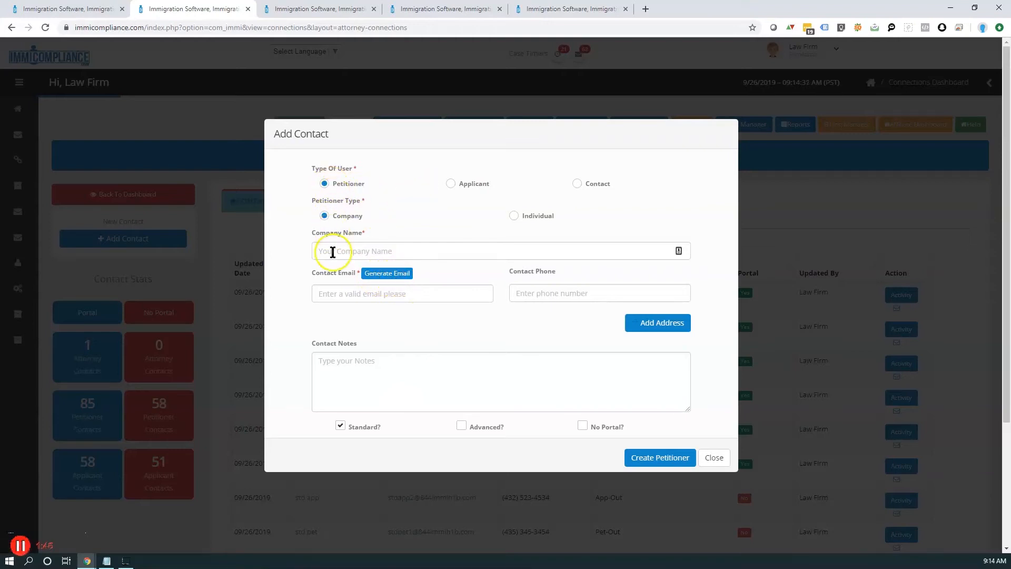
Step: Set the new contact's Type Of User to Applicant
{"action": "left_click", "coordinate": [451, 183]}
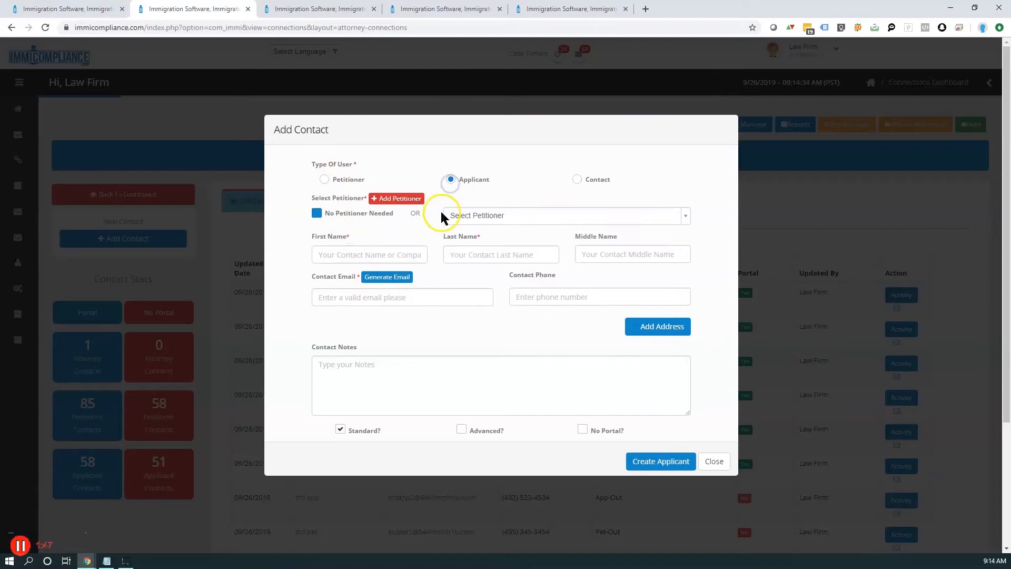
{"action": "mouse_move", "coordinate": [468, 183]}
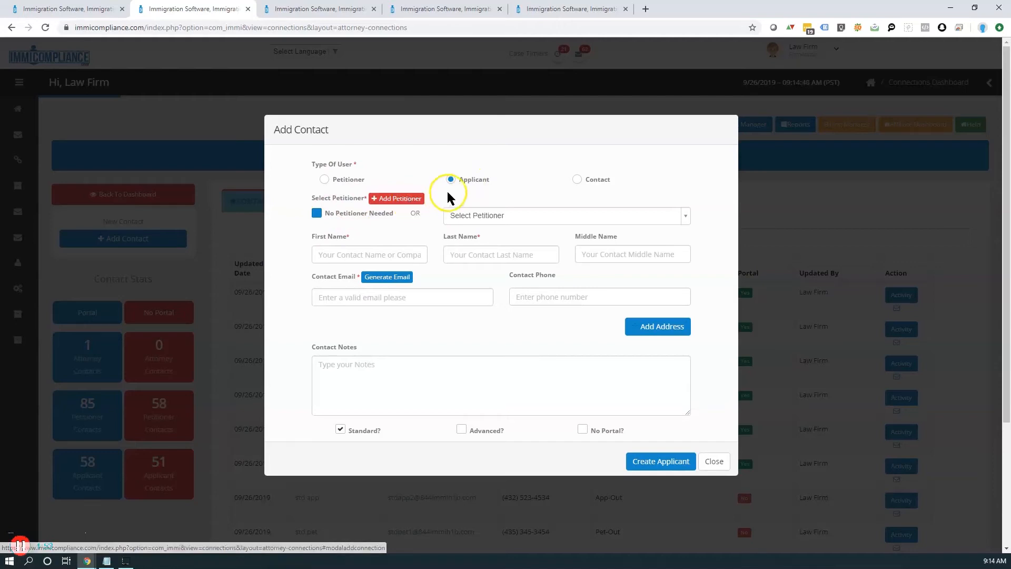
{"action": "mouse_move", "coordinate": [510, 212]}
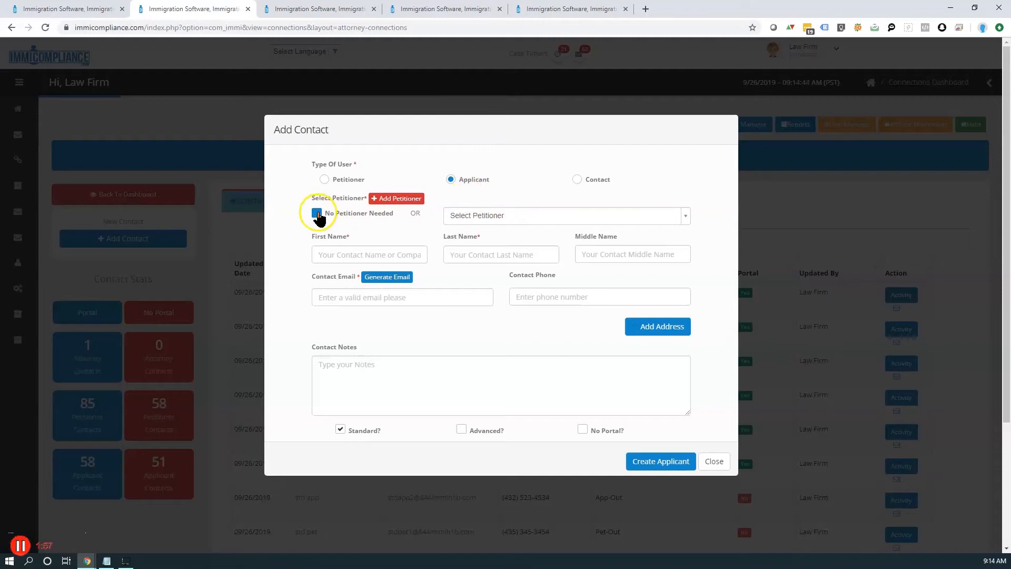
Step: Tick No Petitioner Needed so the petitioner picker is disabled
{"action": "left_click", "coordinate": [317, 212]}
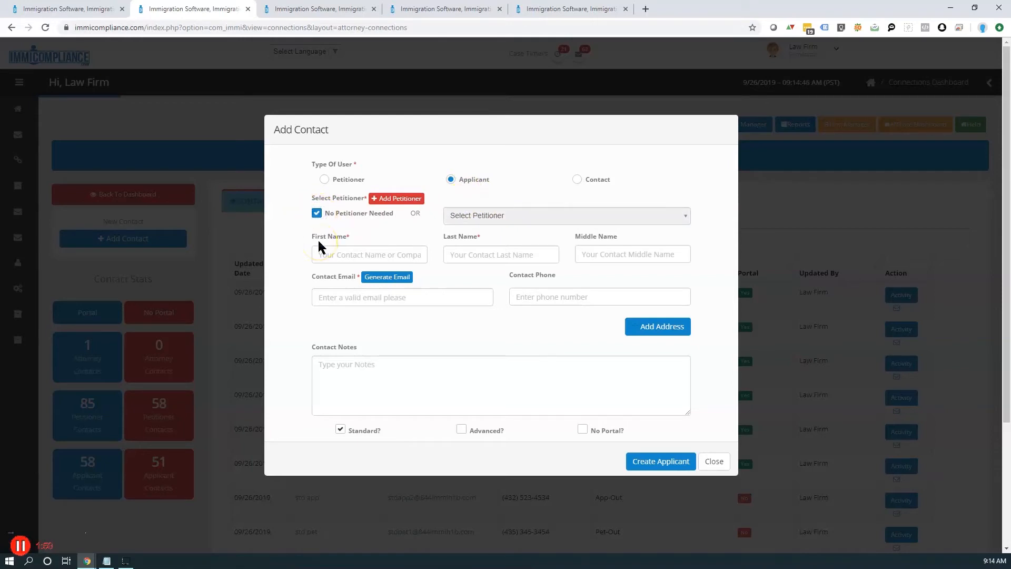
{"action": "mouse_move", "coordinate": [501, 180]}
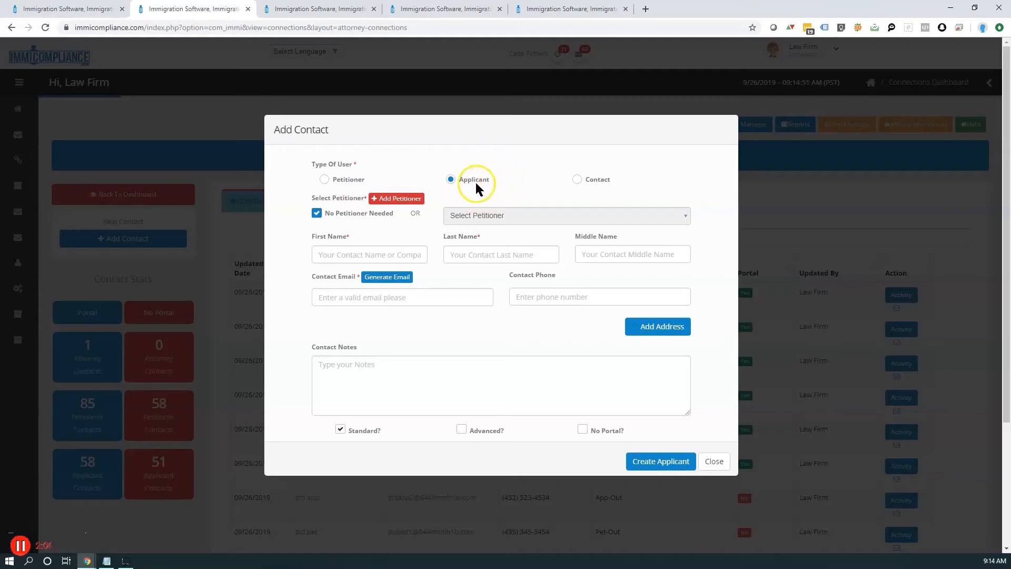
{"action": "mouse_move", "coordinate": [380, 173]}
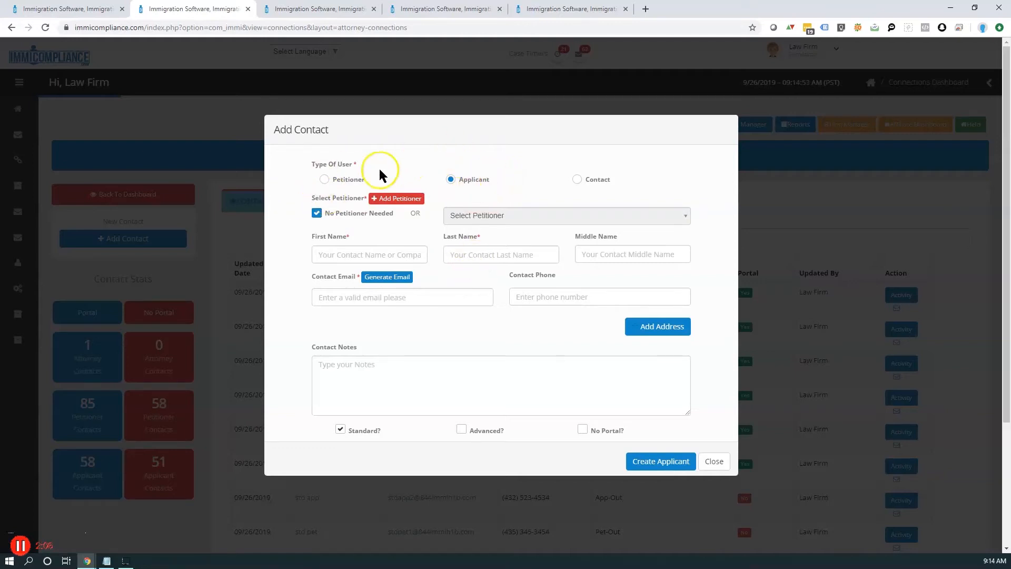
{"action": "mouse_move", "coordinate": [578, 179]}
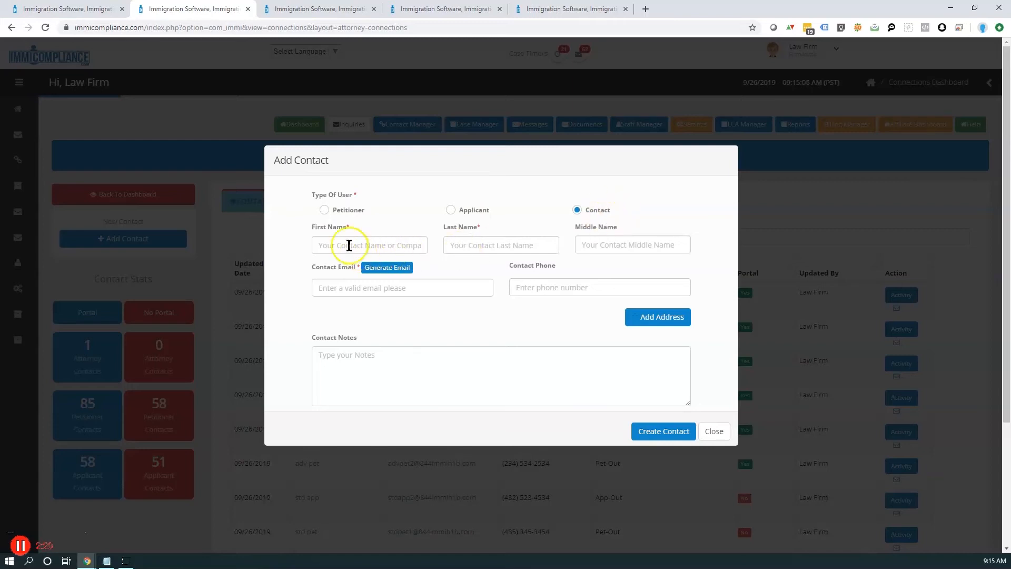
{"action": "mouse_move", "coordinate": [613, 261]}
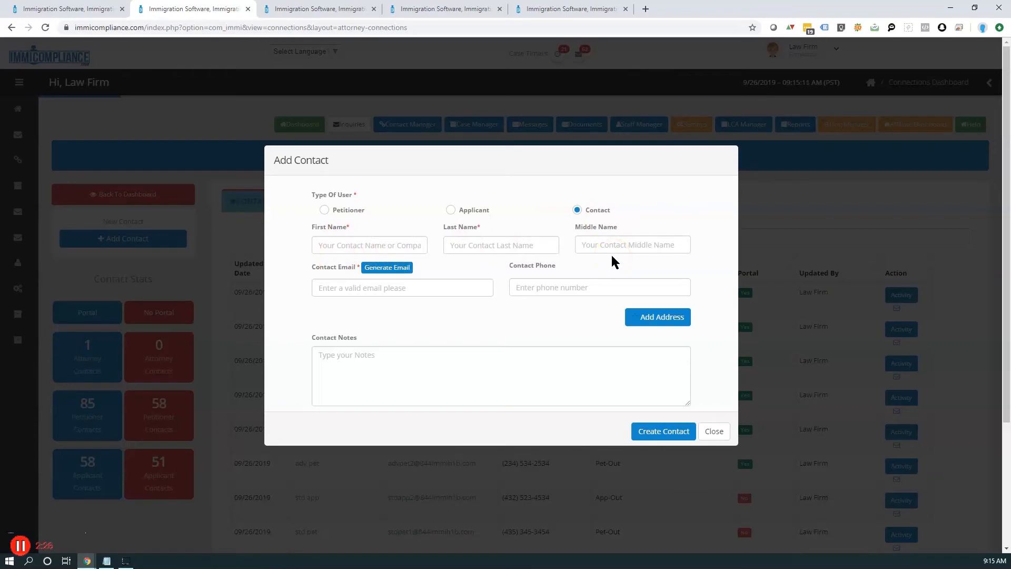
{"action": "mouse_move", "coordinate": [580, 133]}
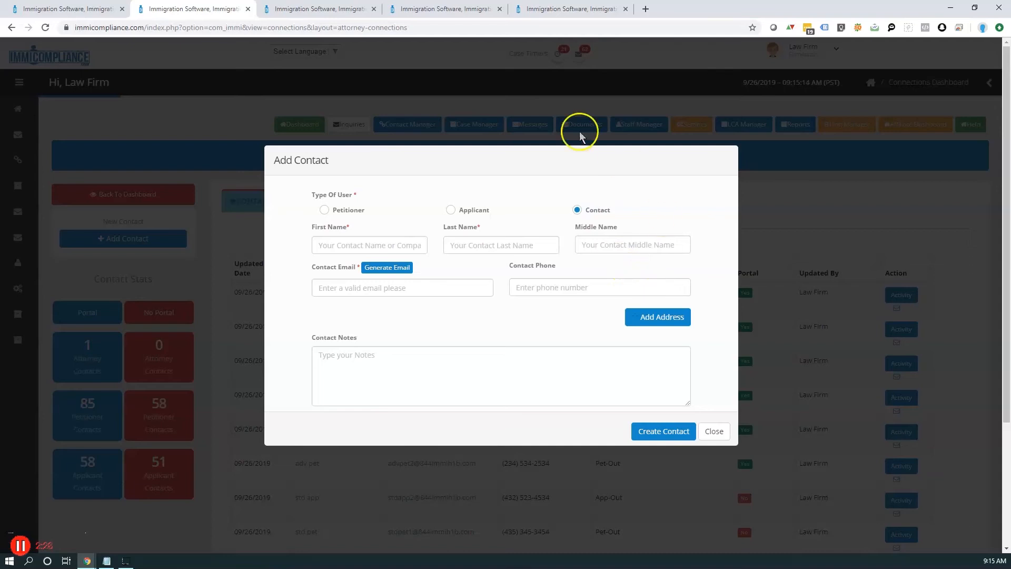
{"action": "mouse_move", "coordinate": [412, 203]}
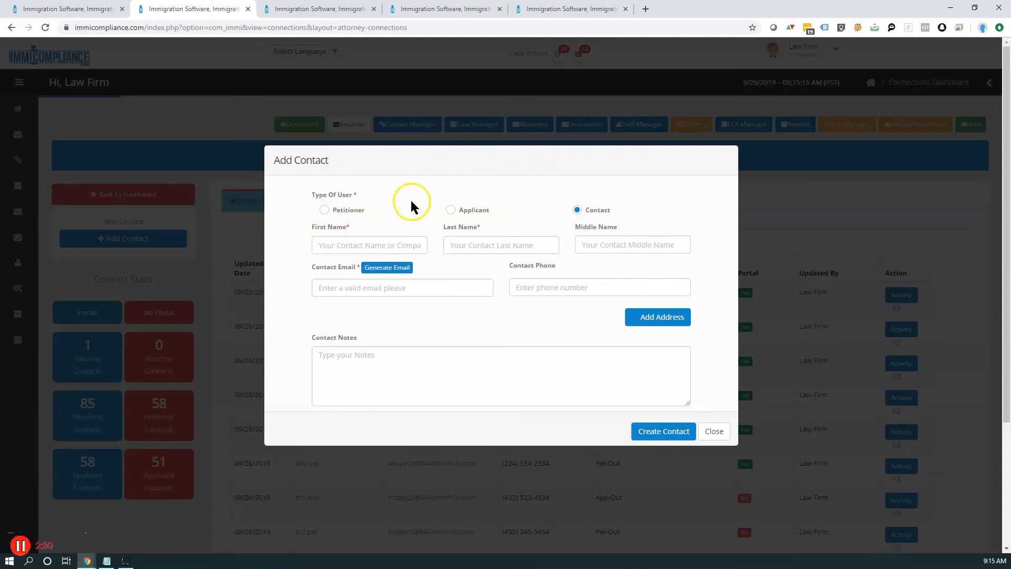
{"action": "mouse_move", "coordinate": [570, 240]}
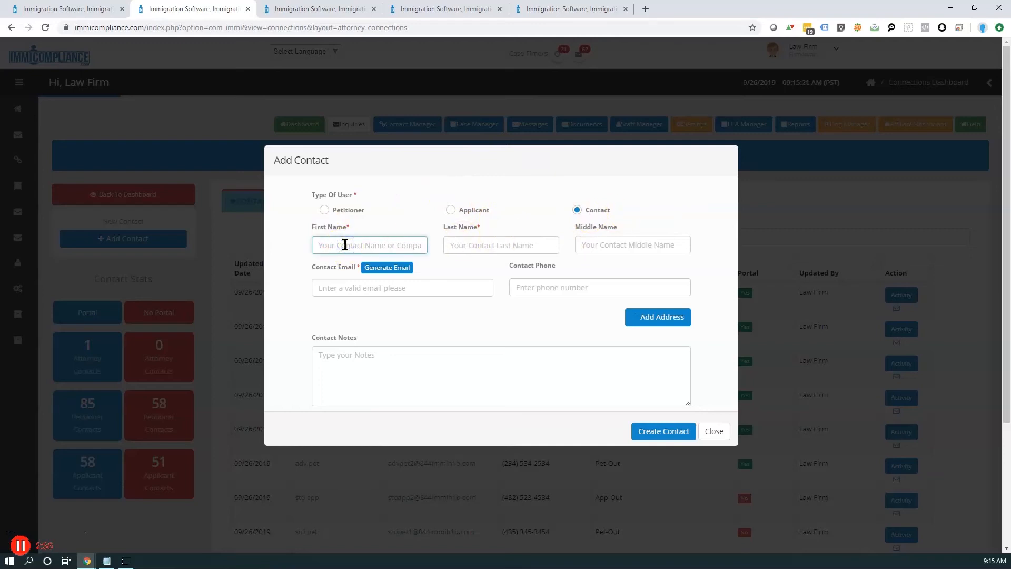
{"action": "type", "text": "test"}
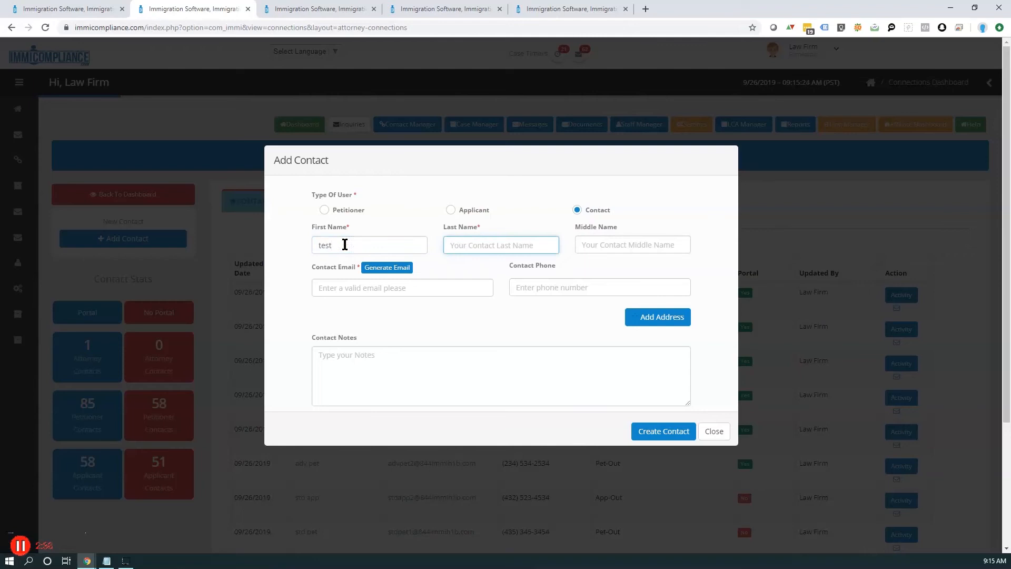
{"action": "type", "text": "contact"}
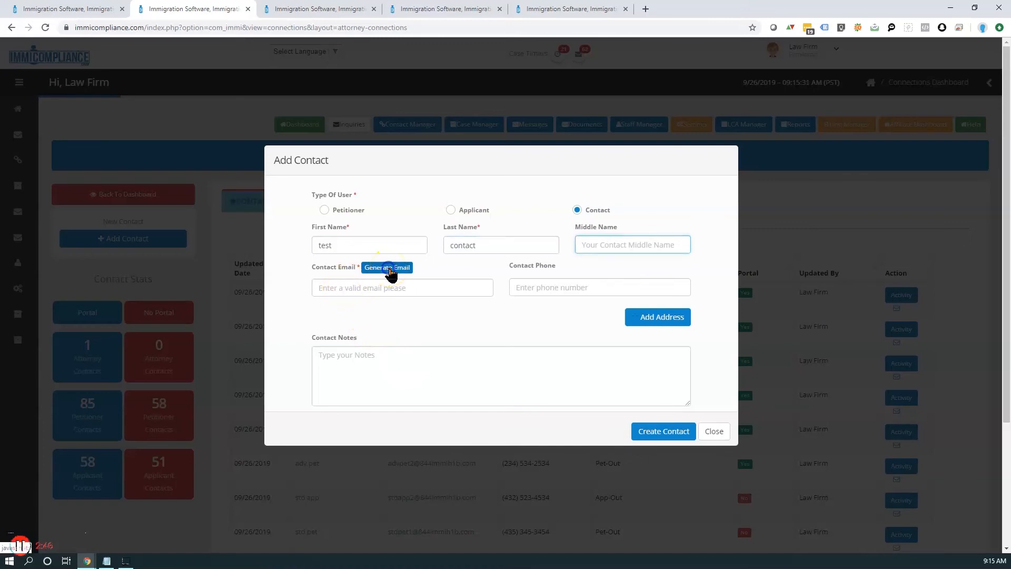
{"action": "left_click", "coordinate": [387, 266]}
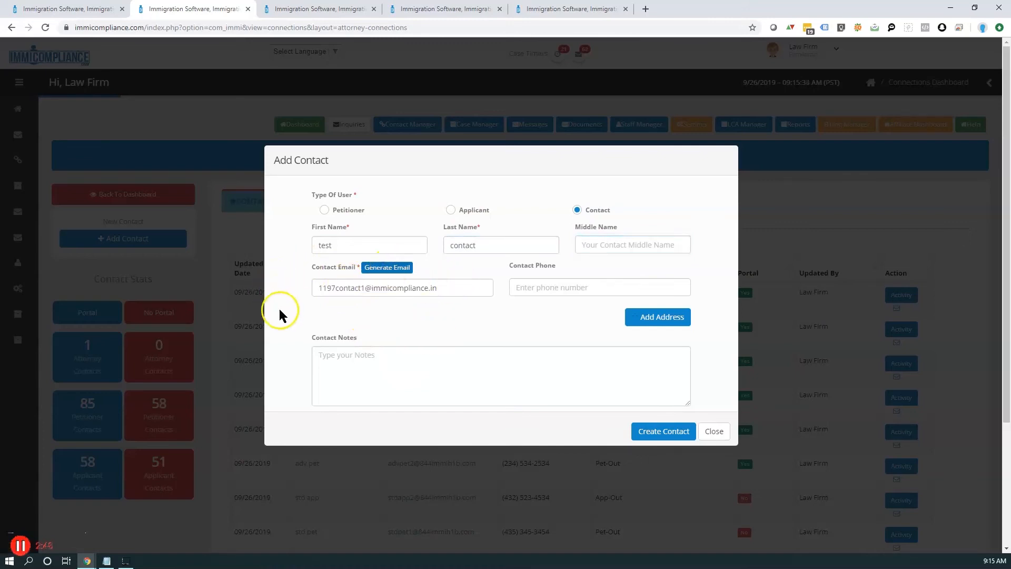
{"action": "mouse_move", "coordinate": [430, 332]}
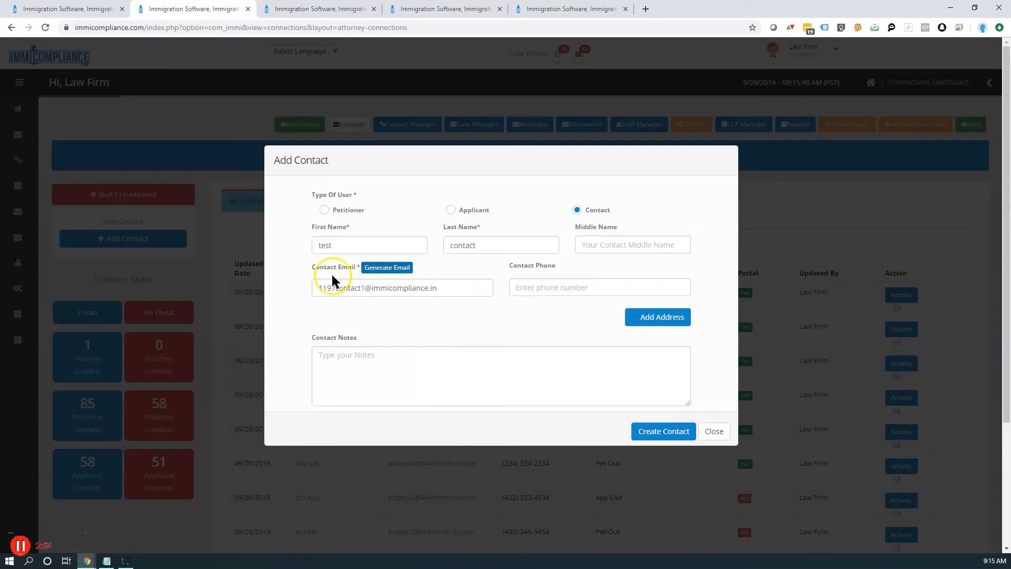
{"action": "mouse_move", "coordinate": [444, 307]}
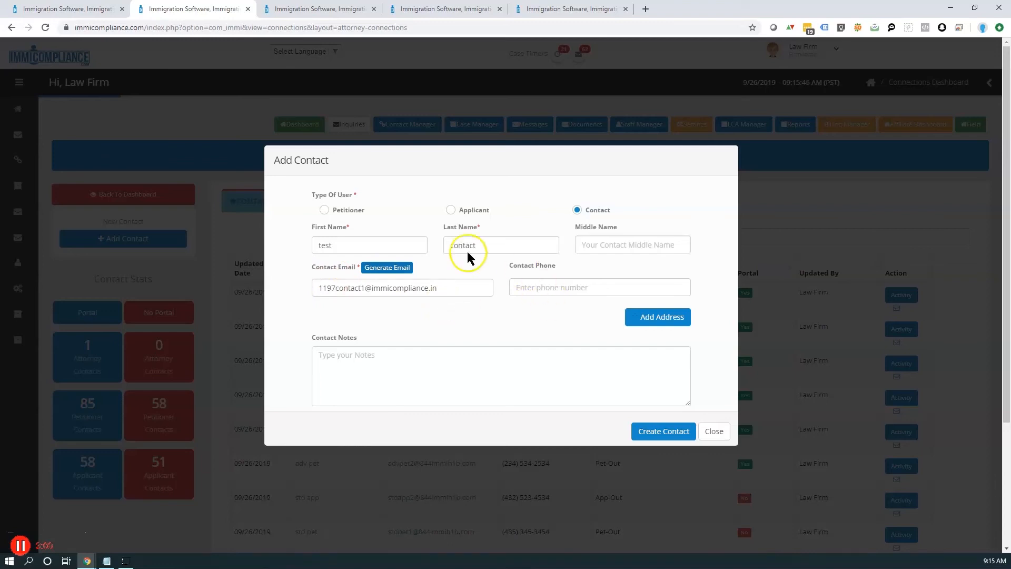
{"action": "mouse_move", "coordinate": [473, 231]}
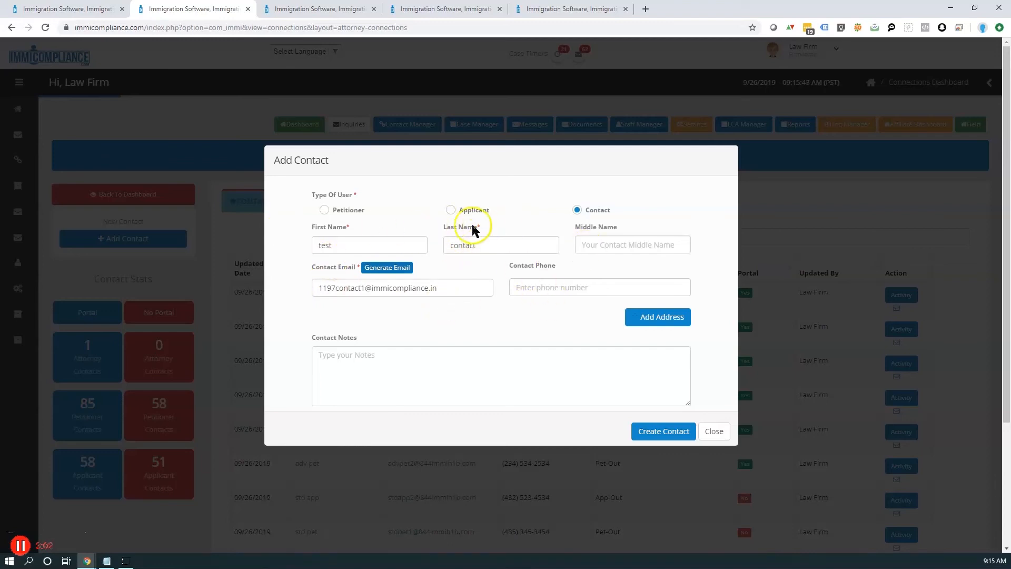
{"action": "mouse_move", "coordinate": [529, 258]}
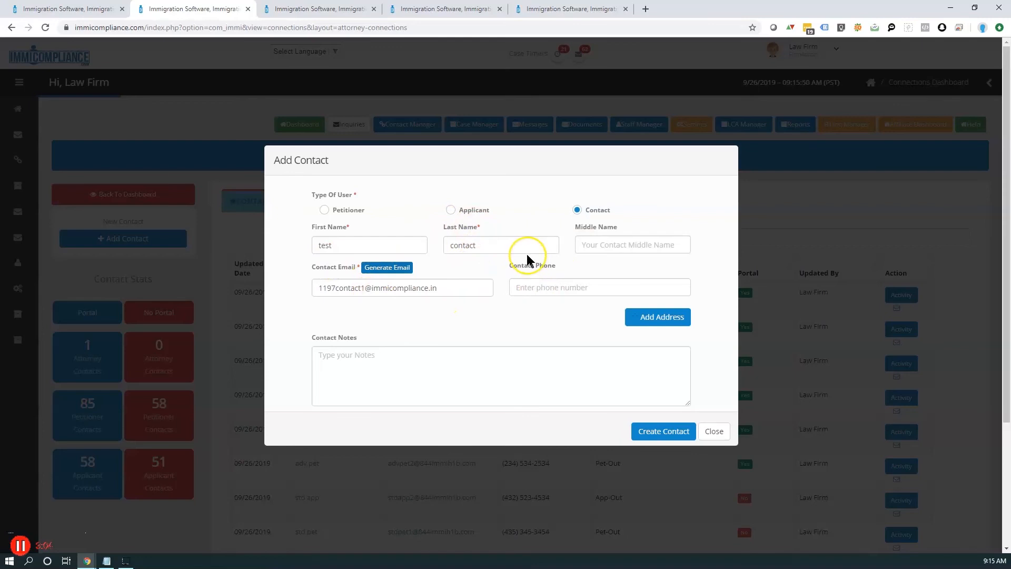
{"action": "mouse_move", "coordinate": [529, 258]}
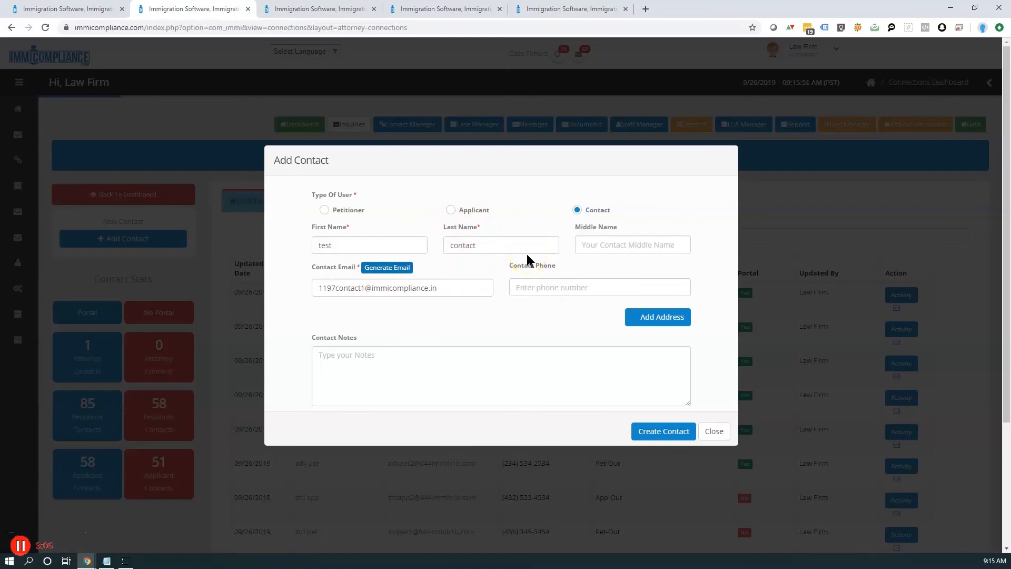
{"action": "left_click", "coordinate": [599, 286]}
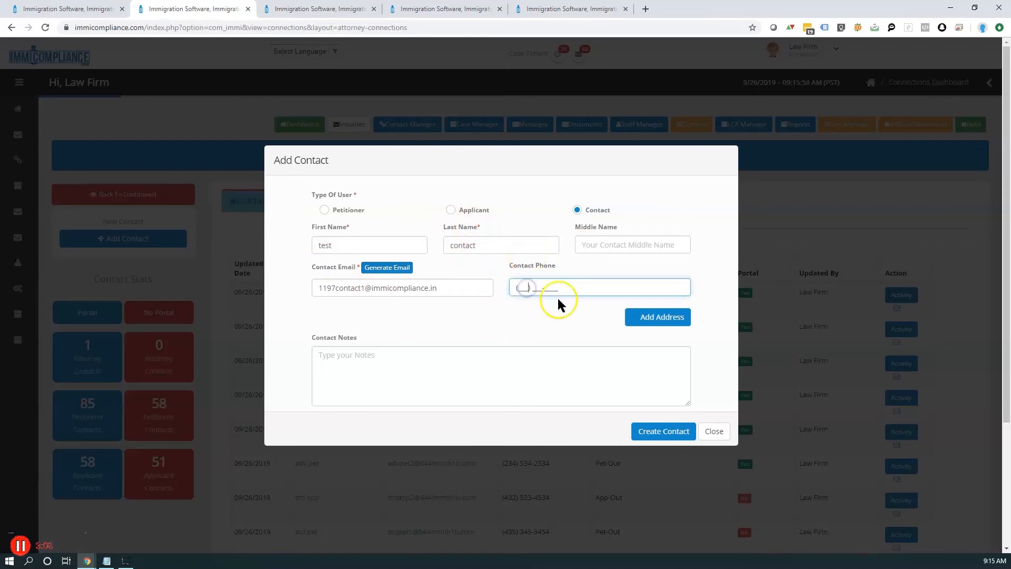
{"action": "left_click", "coordinate": [598, 287]}
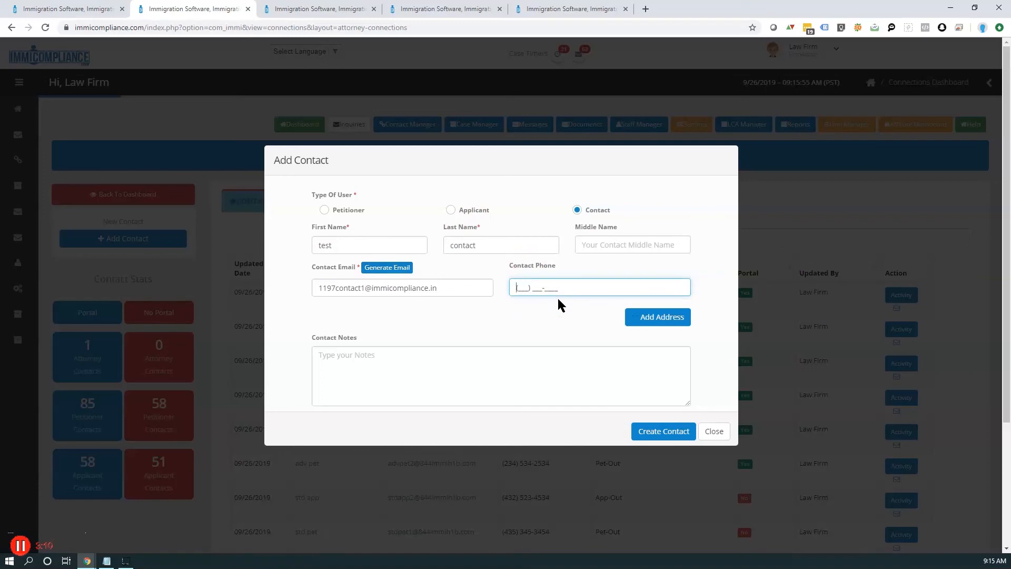
{"action": "type", "text": "(555) 555-5555"}
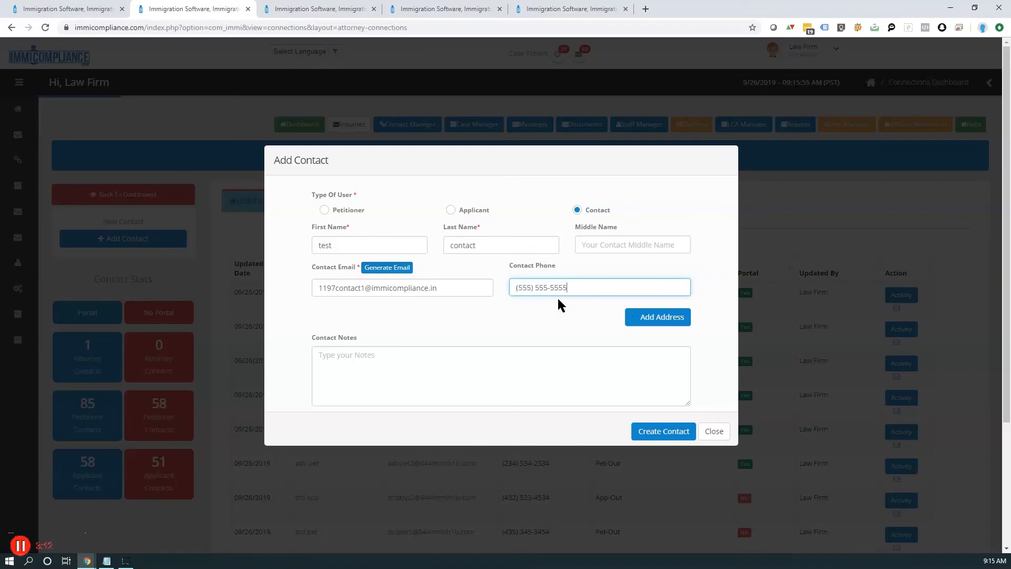
{"action": "mouse_move", "coordinate": [507, 366]}
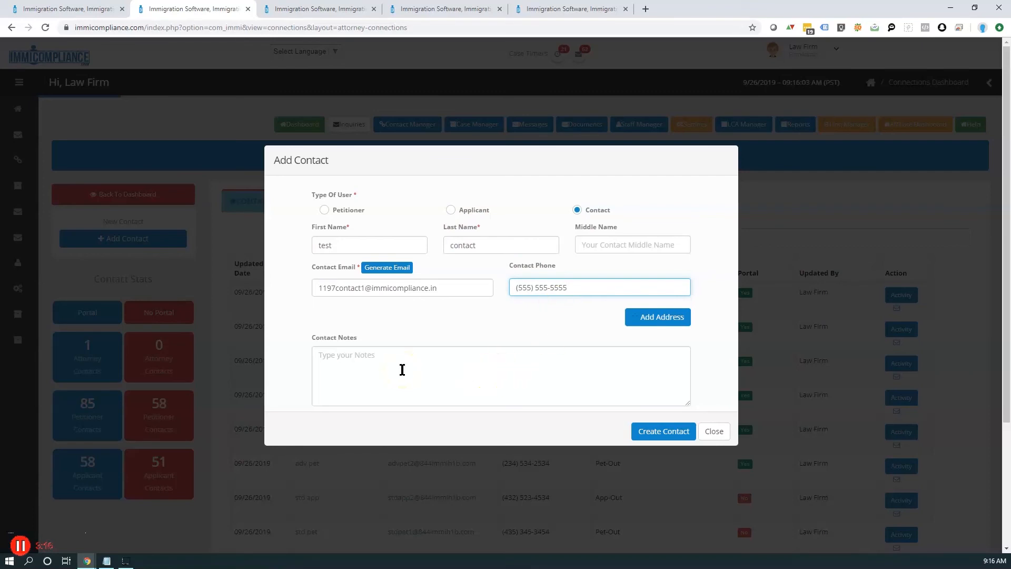
{"action": "left_click", "coordinate": [657, 317]}
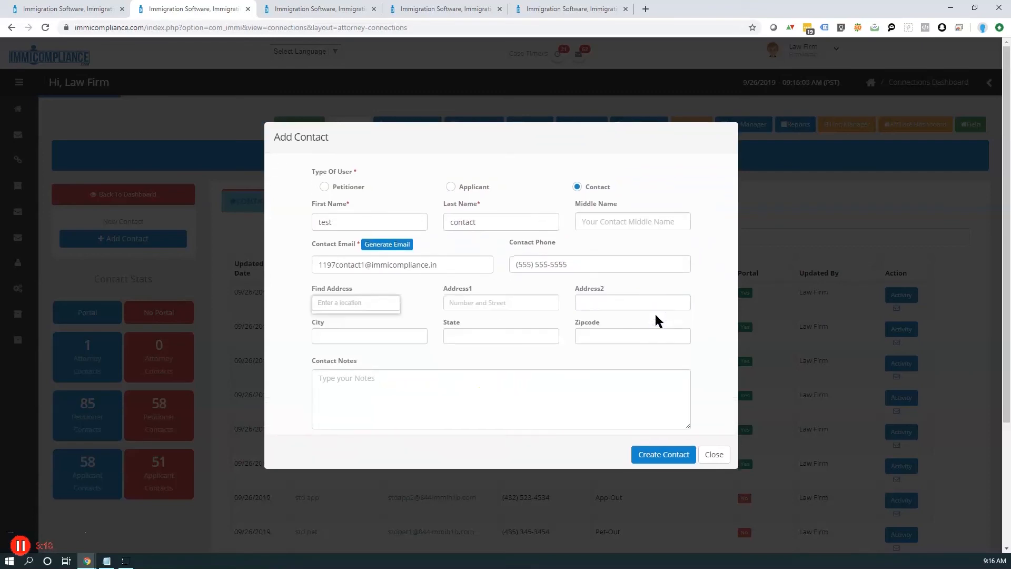
{"action": "left_click", "coordinate": [355, 302]}
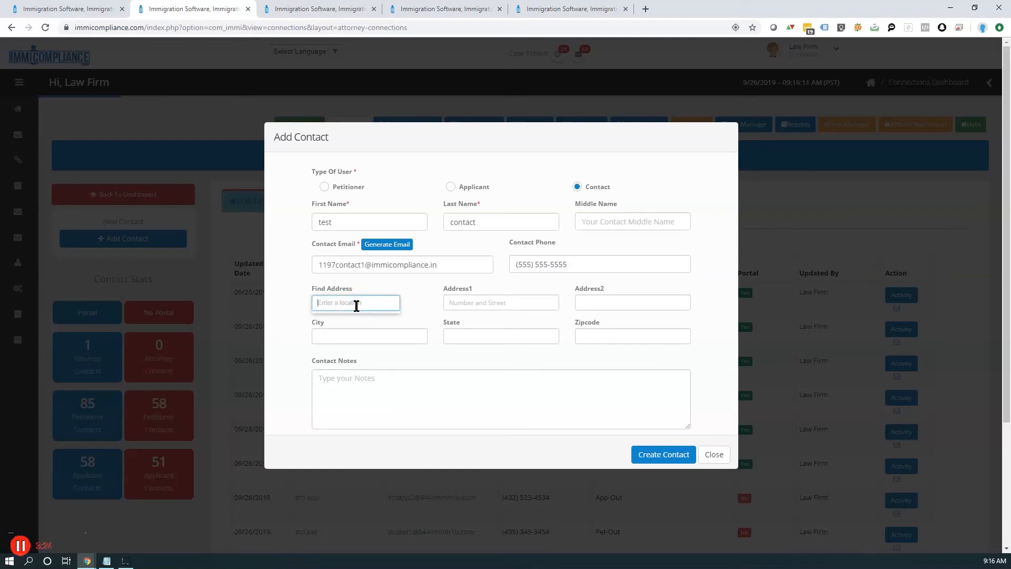
{"action": "type", "text": "5"}
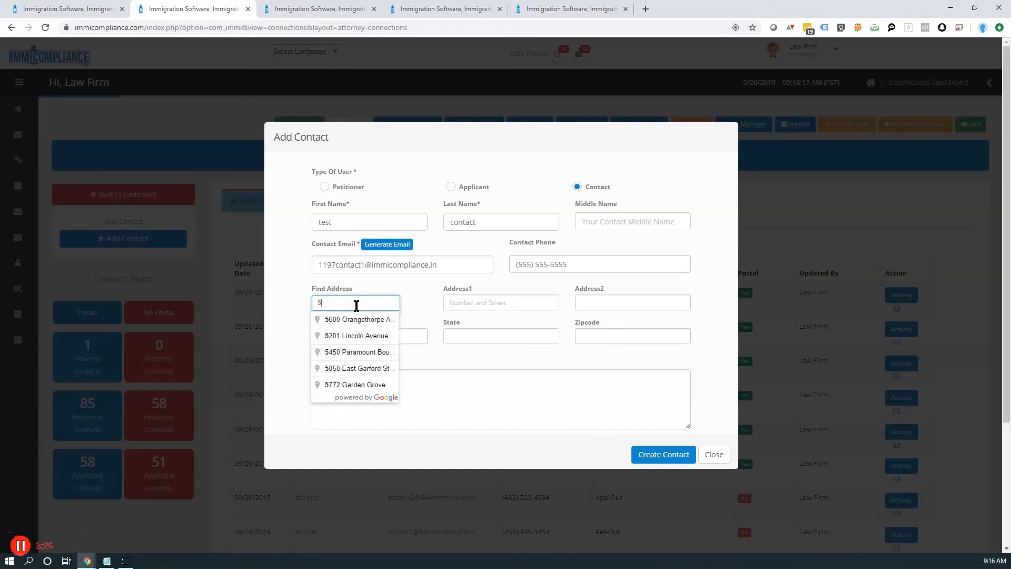
{"action": "type", "text": "00"}
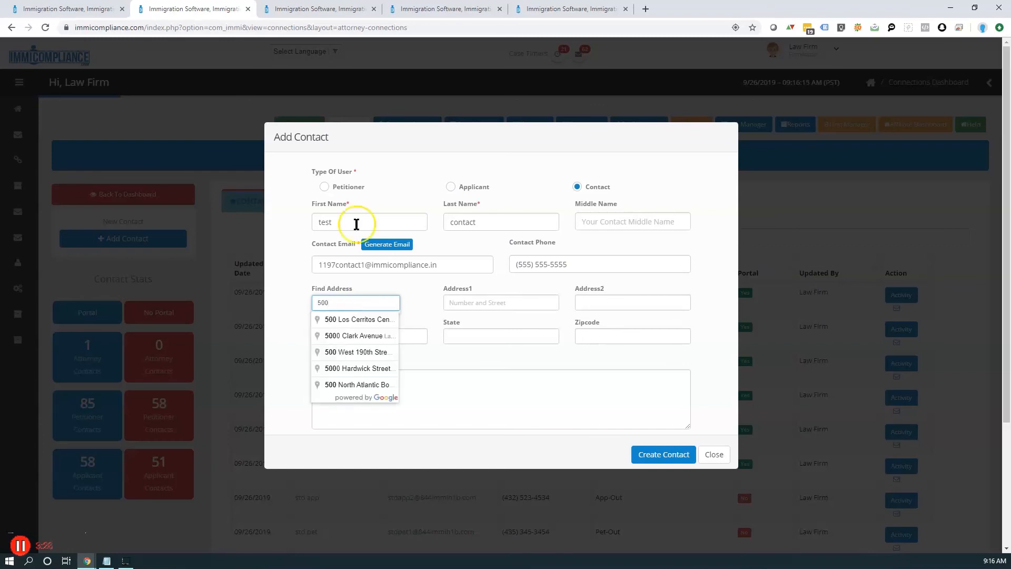
{"action": "mouse_move", "coordinate": [361, 309]}
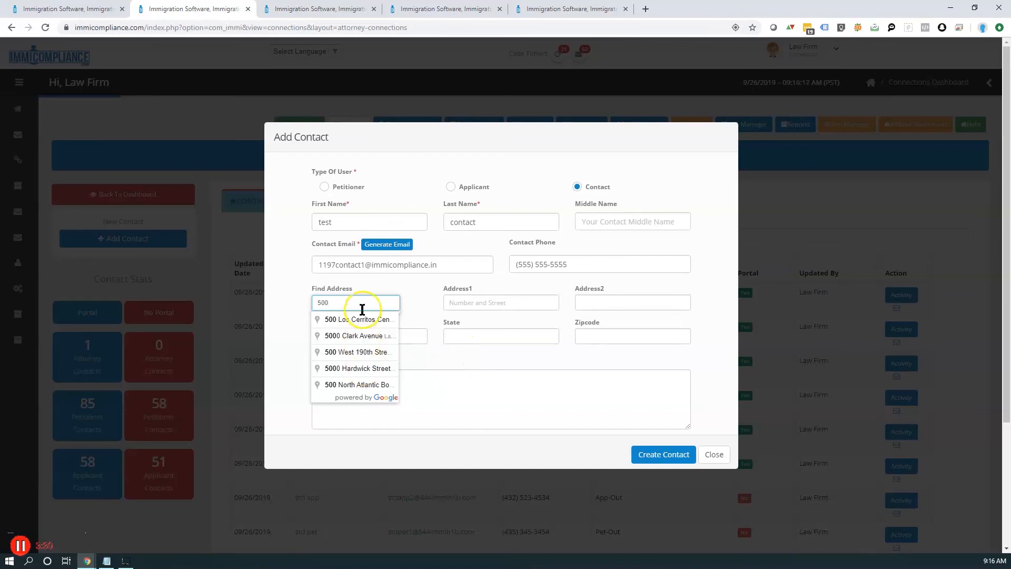
{"action": "mouse_move", "coordinate": [329, 303]}
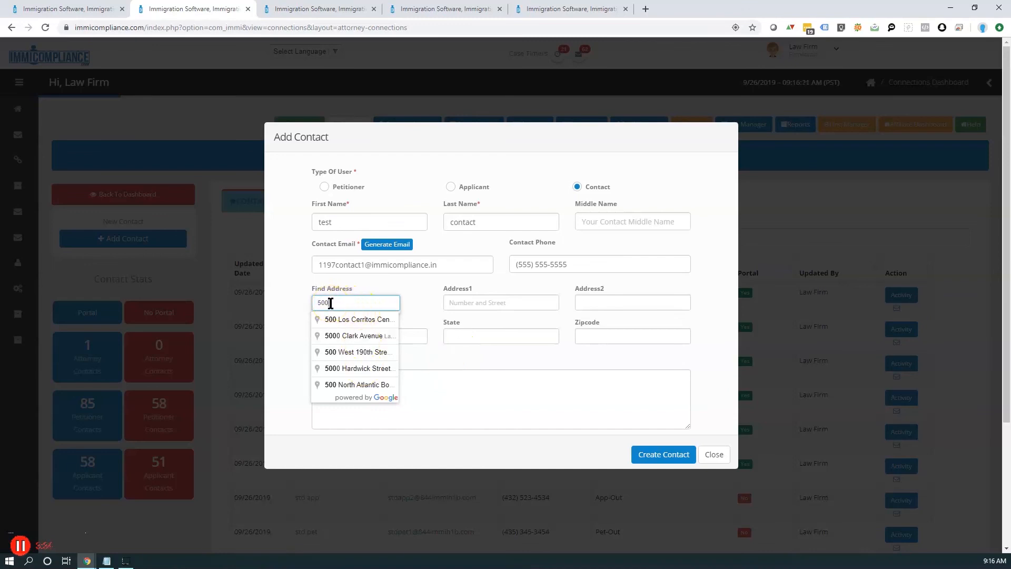
{"action": "mouse_move", "coordinate": [354, 420]}
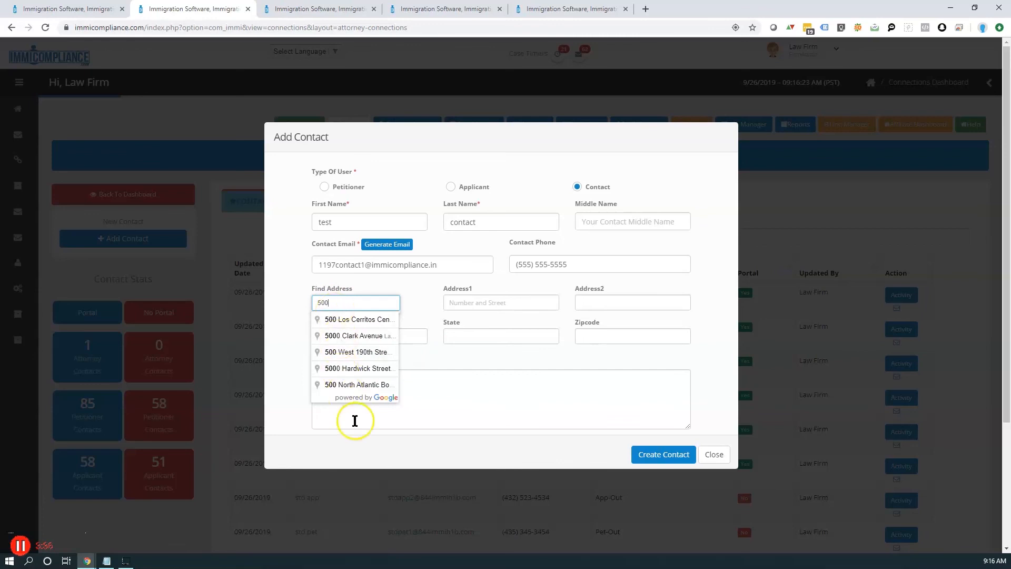
{"action": "mouse_move", "coordinate": [360, 365]}
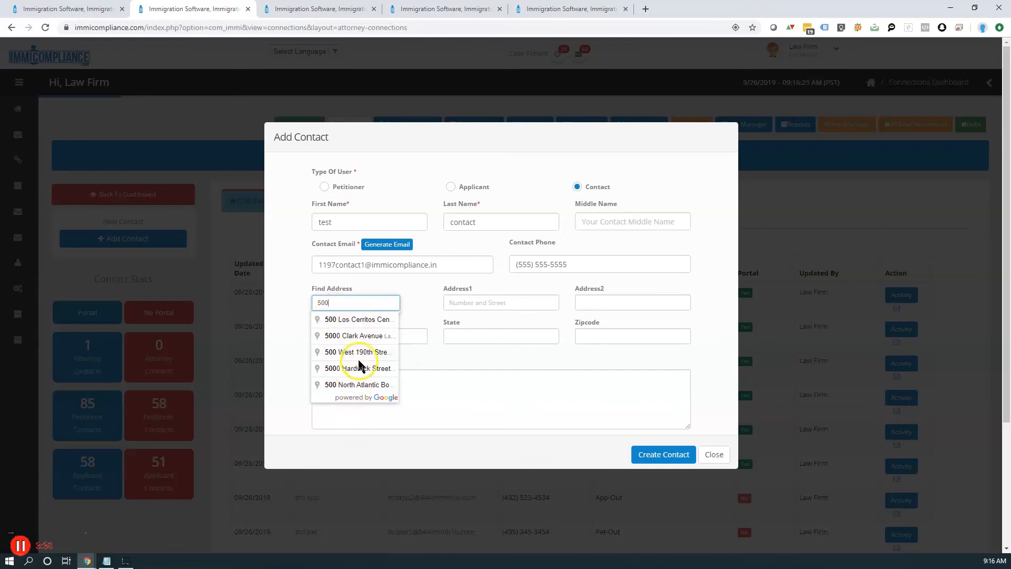
{"action": "left_click", "coordinate": [358, 352]}
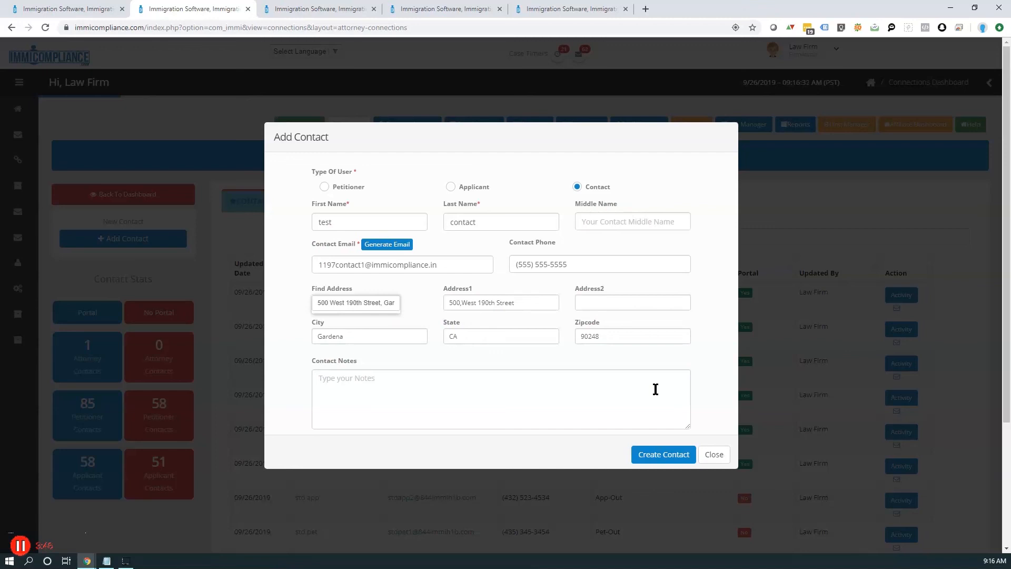
Step: Create the new contact with these details
{"action": "left_click", "coordinate": [662, 454]}
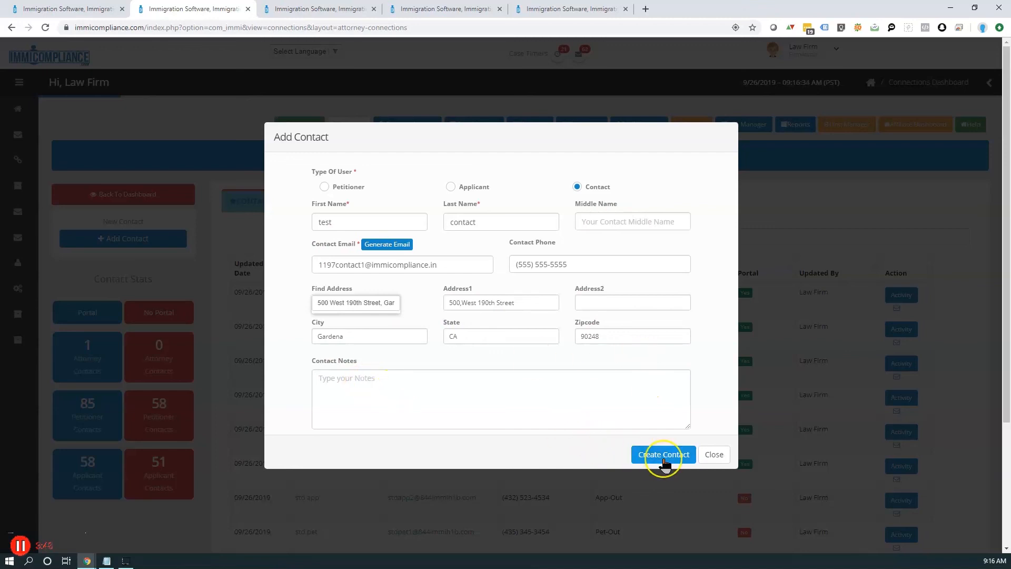
{"action": "left_click", "coordinate": [663, 454]}
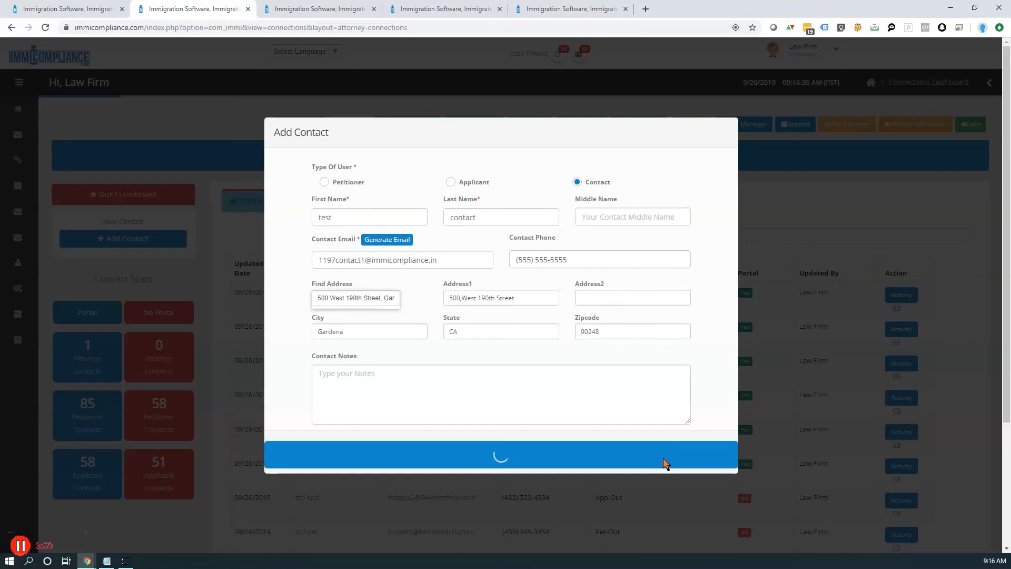